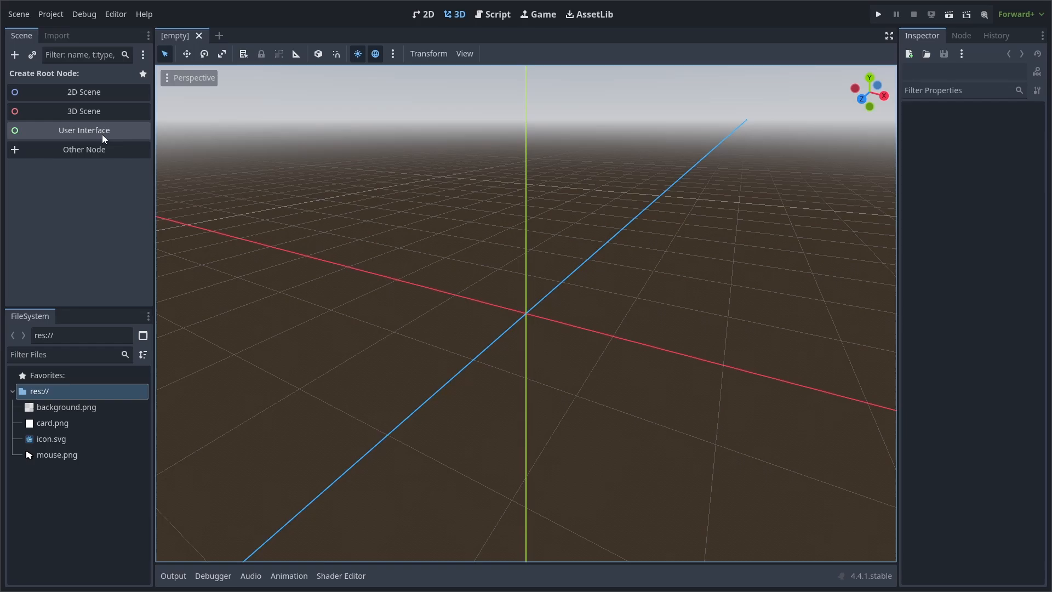
Make a User Interface root named card with a 94×148 minimum size, then reset its size
{"action": "left_click", "coordinate": [84, 131]}
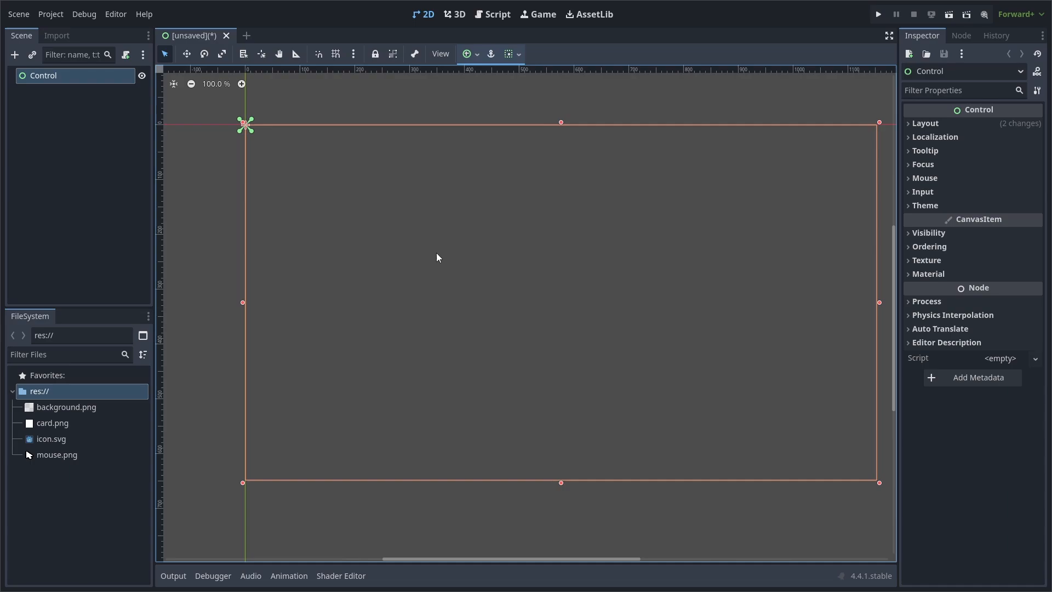
{"action": "type", "text": "card"}
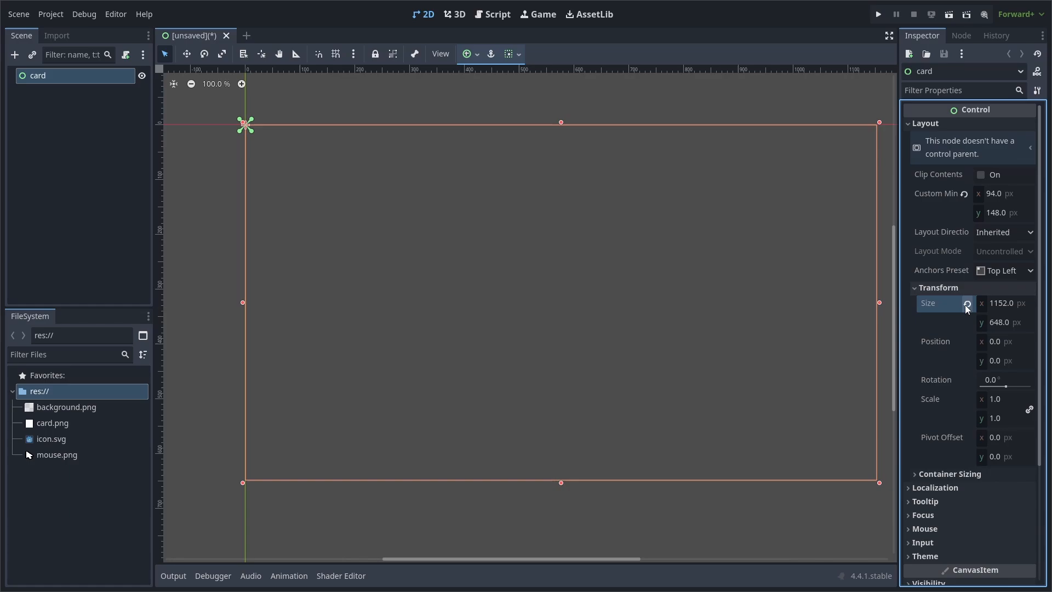
{"action": "left_click", "coordinate": [966, 302]}
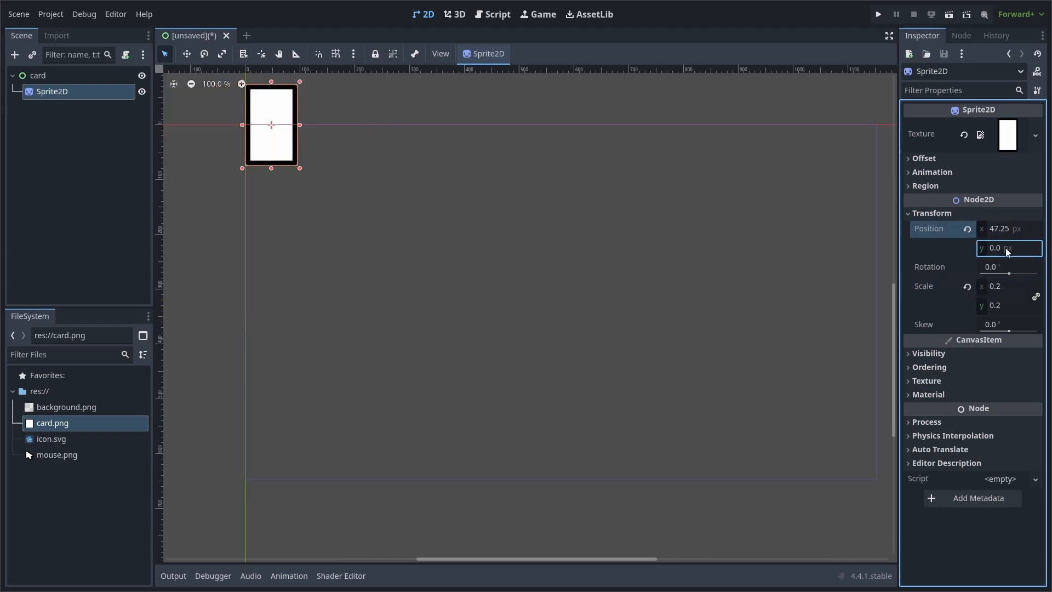
Add a Sprite2D child to card for the card.png image
{"action": "left_click", "coordinate": [15, 55]}
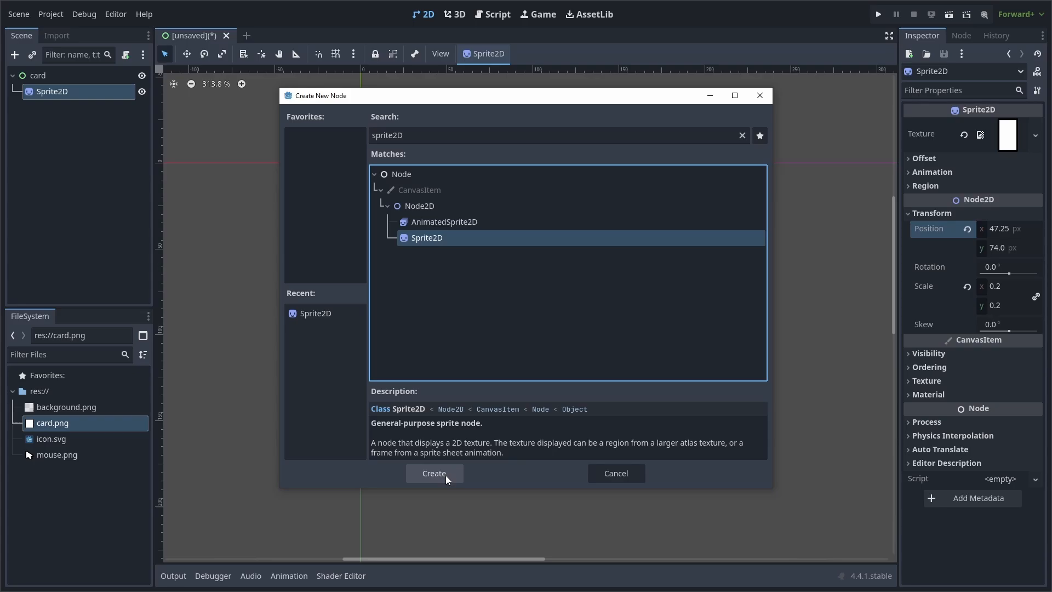
Create a second Sprite2D named shadow with card.png texture and expand its Visibility settings
{"action": "left_click", "coordinate": [434, 473]}
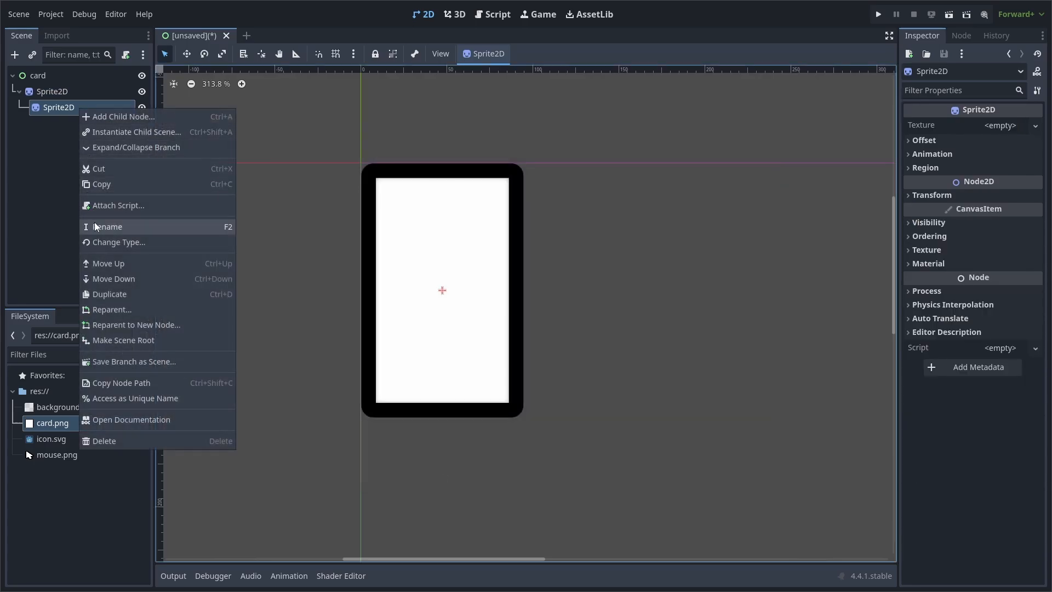
{"action": "left_click", "coordinate": [110, 226]}
{"action": "type", "text": "shadow"}
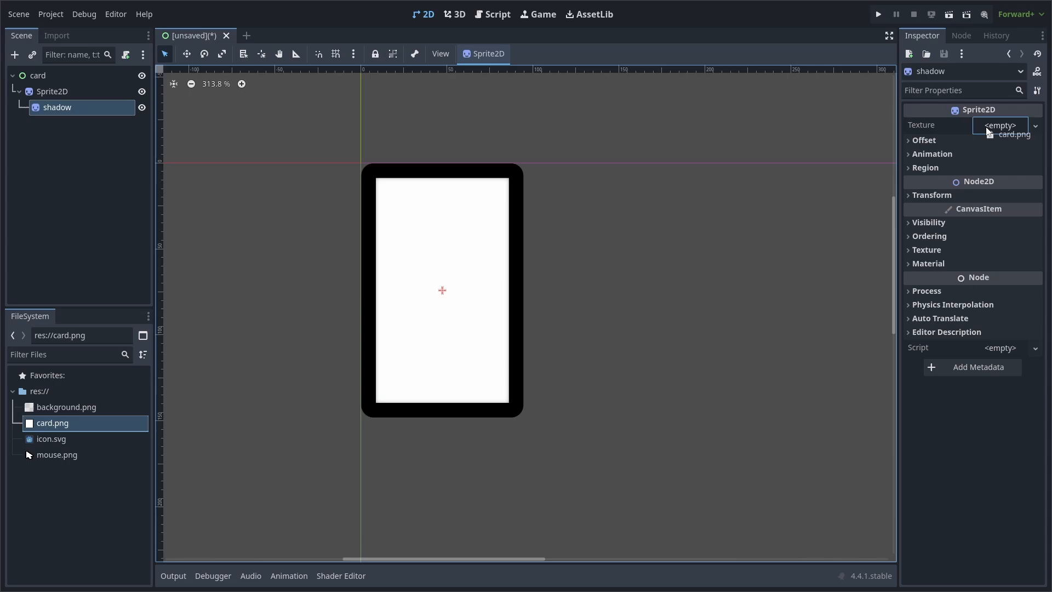
{"action": "left_click", "coordinate": [1013, 134]}
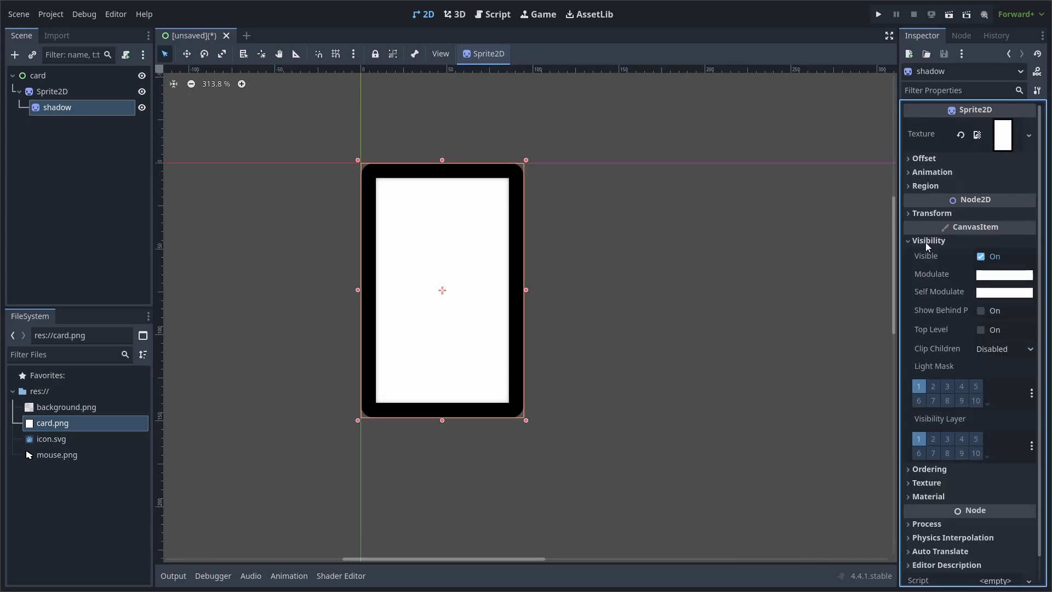
{"action": "left_click", "coordinate": [1004, 274]}
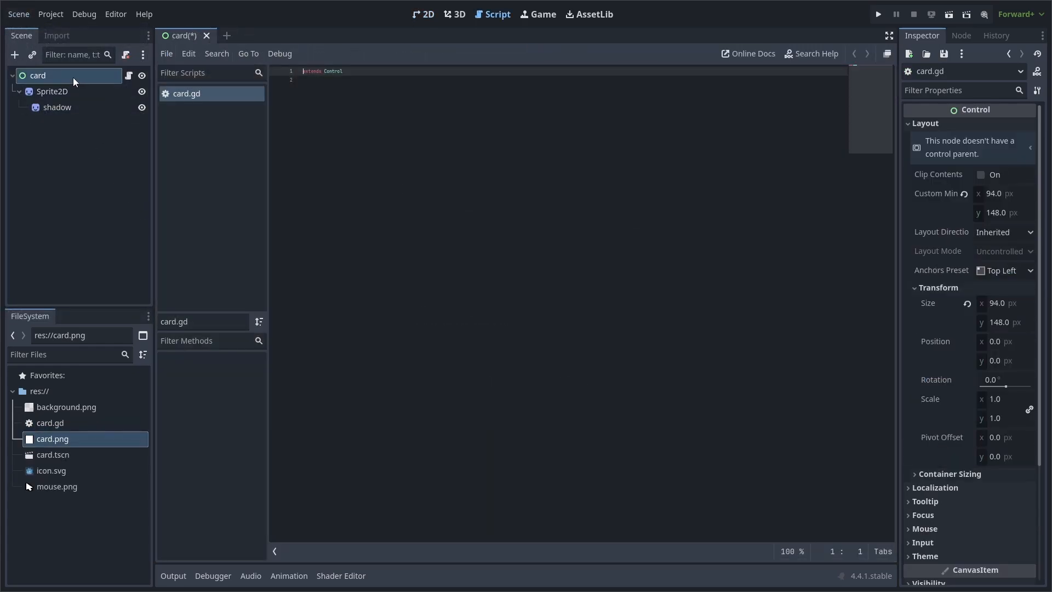
Connect card's mouse_entered and mouse_exited signals to handler functions in card.gd
{"action": "left_click", "coordinate": [960, 36]}
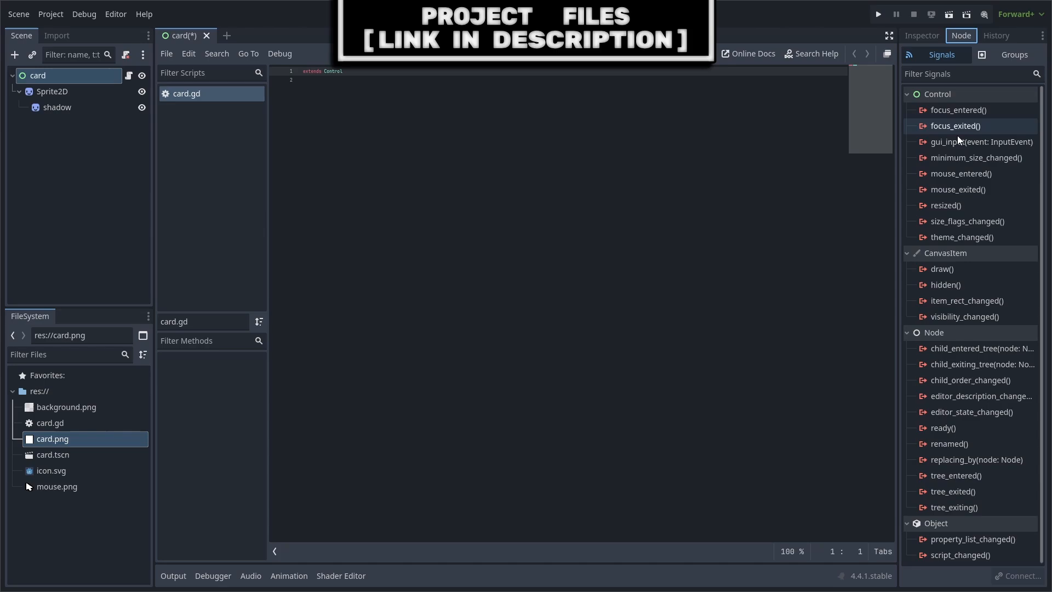
{"action": "double_click", "coordinate": [962, 173]}
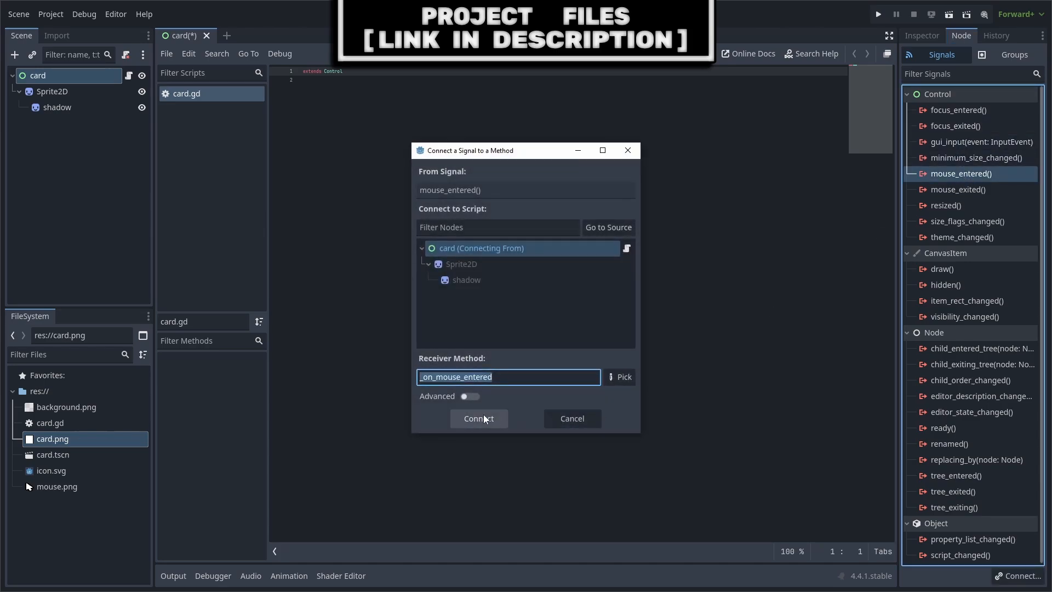
{"action": "left_click", "coordinate": [478, 418]}
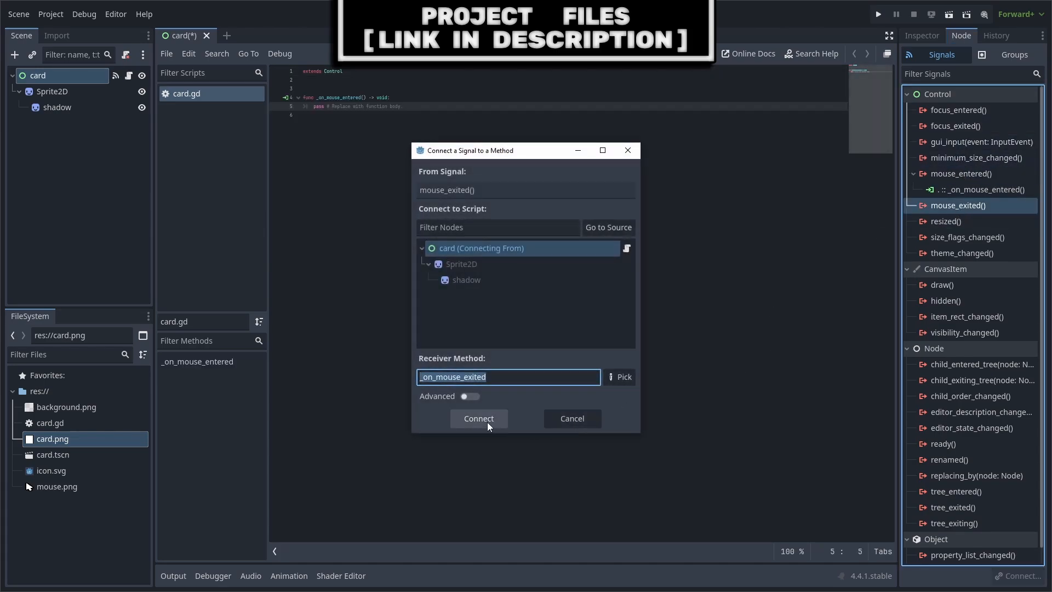
{"action": "left_click", "coordinate": [479, 419]}
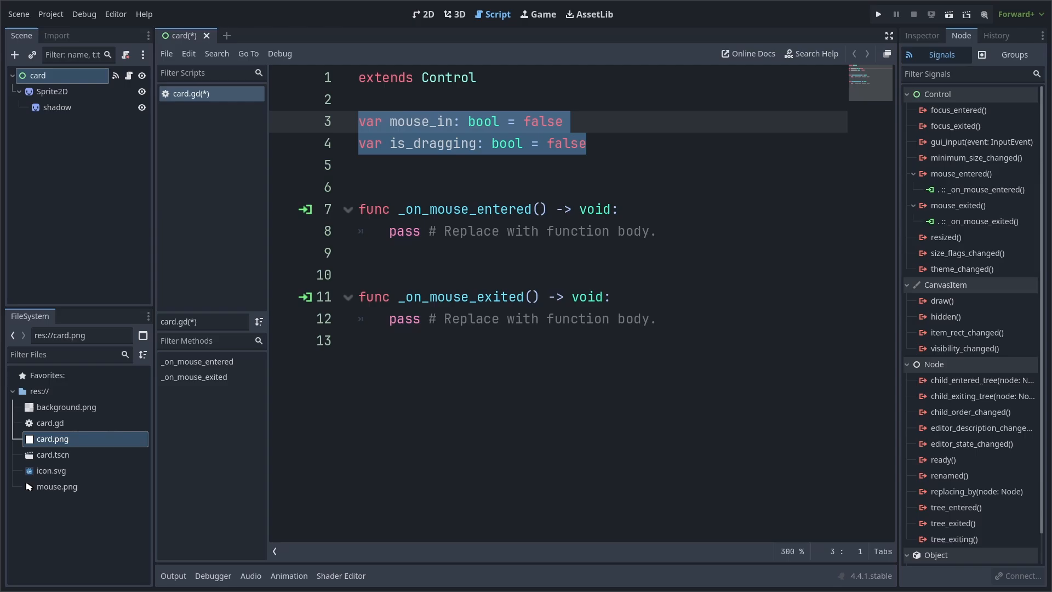
Add mouse_in and is_dragging vars, and have _physics_process call drag_logic checking them
{"action": "double_click", "coordinate": [433, 143]}
{"action": "type", "text": "func drag_logic(delta: float) -> void:"}
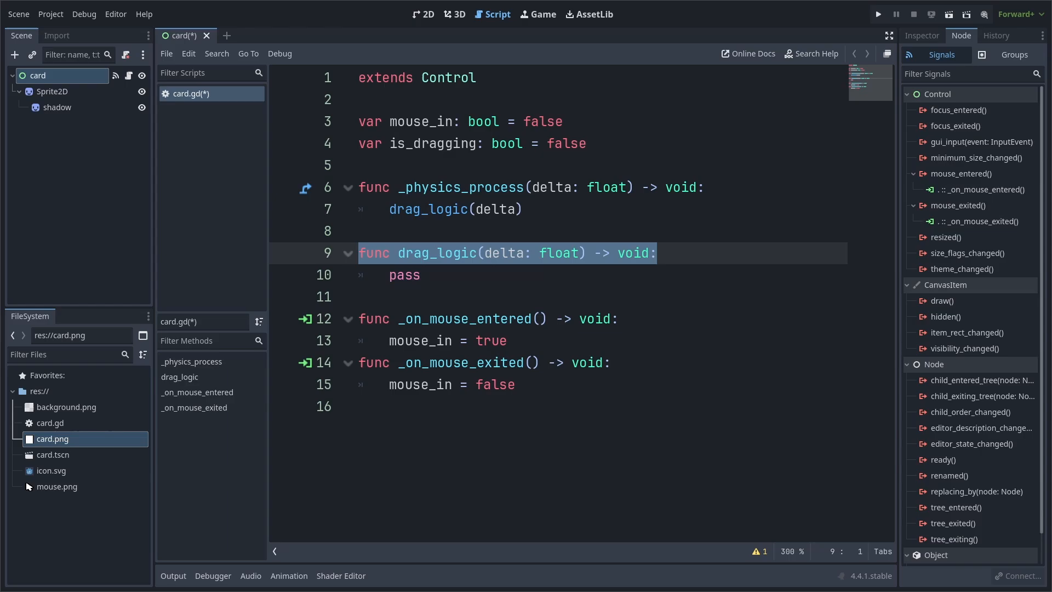
{"action": "type", "text": "if (mouse_in or is_dragging):"}
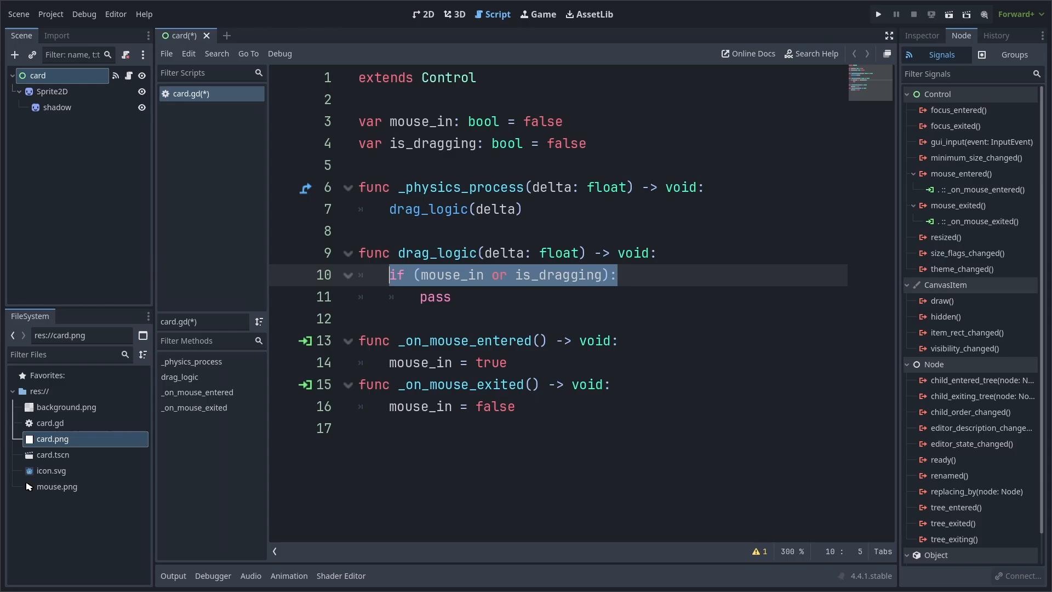
{"action": "left_click", "coordinate": [51, 13]}
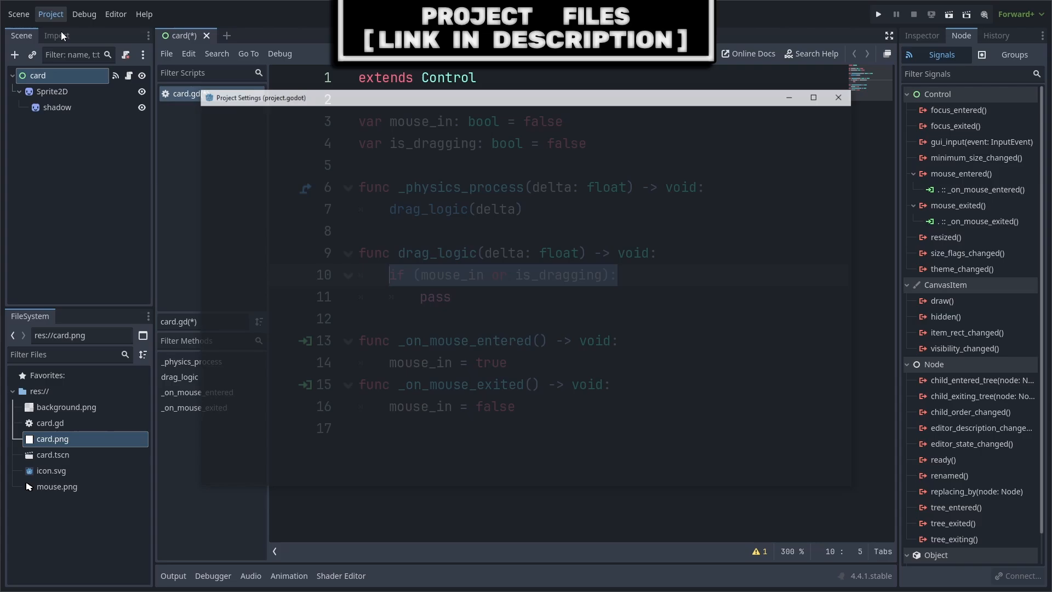
Add a 'click' action to the Input Map bound to Left Mouse Button
{"action": "left_click", "coordinate": [266, 116]}
{"action": "type", "text": "click"}
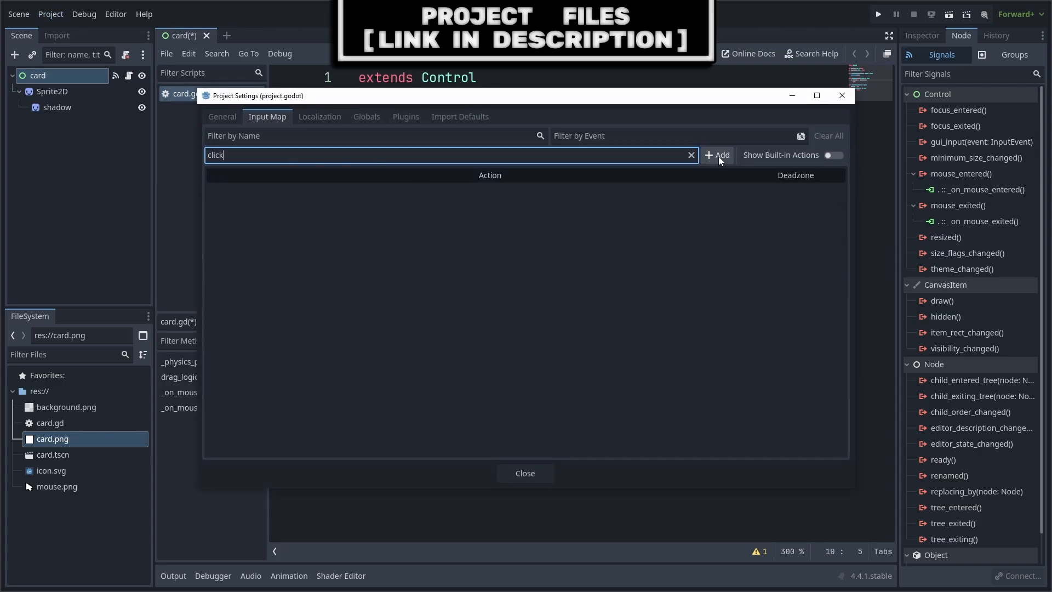
{"action": "left_click", "coordinate": [716, 155]}
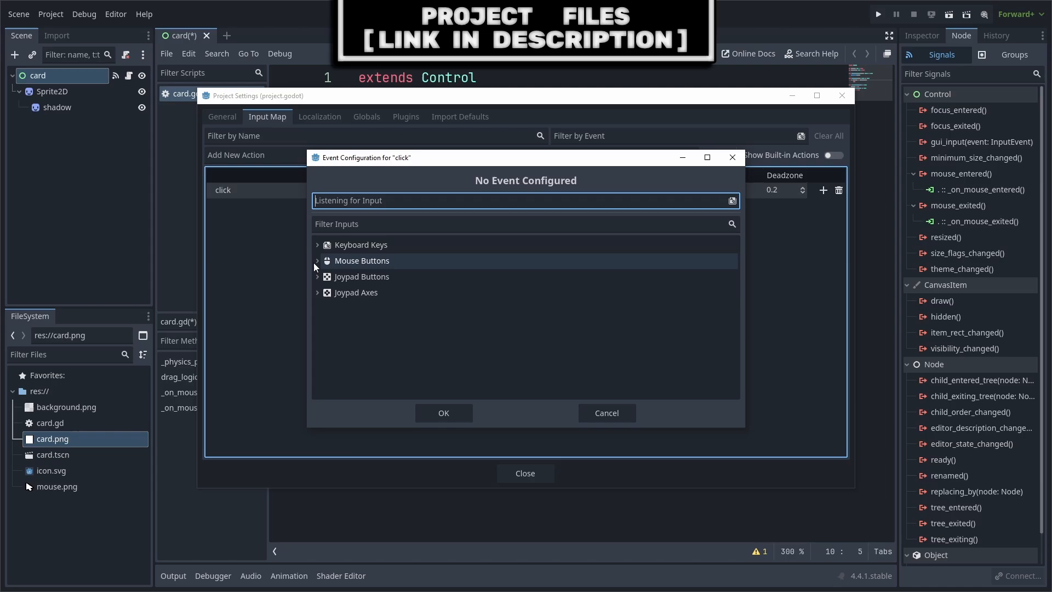
{"action": "left_click", "coordinate": [317, 261]}
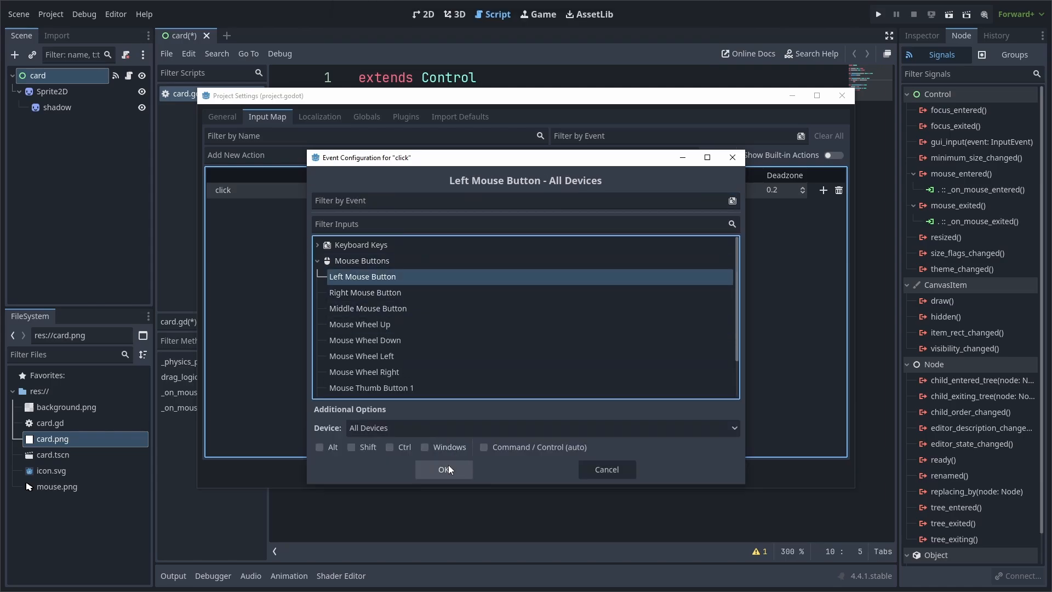
{"action": "left_click", "coordinate": [443, 469]}
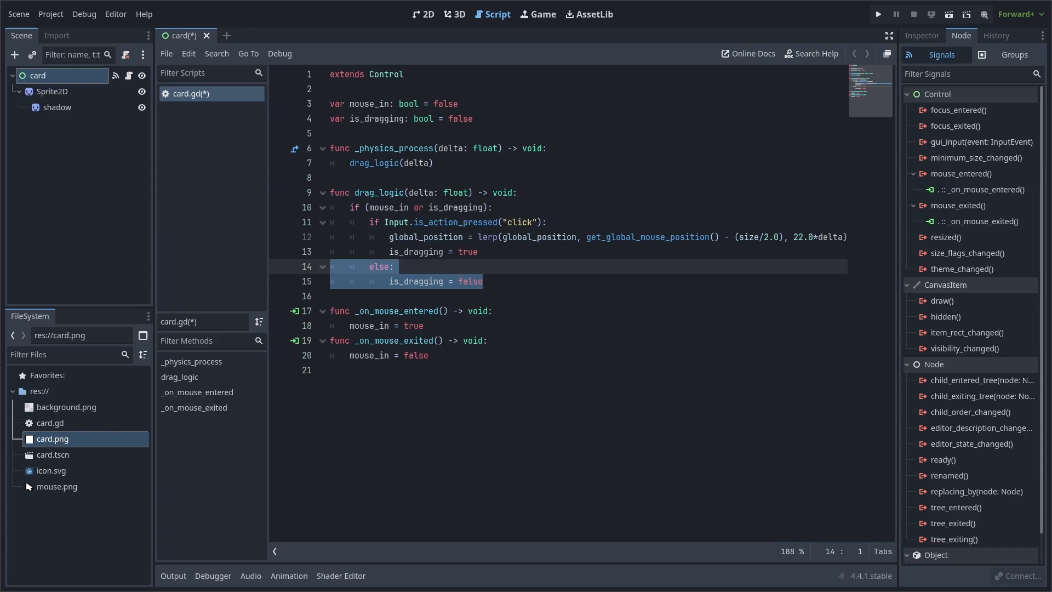
Lerp global_position toward the mouse while click is held, then save and run the scene
{"action": "double_click", "coordinate": [487, 237]}
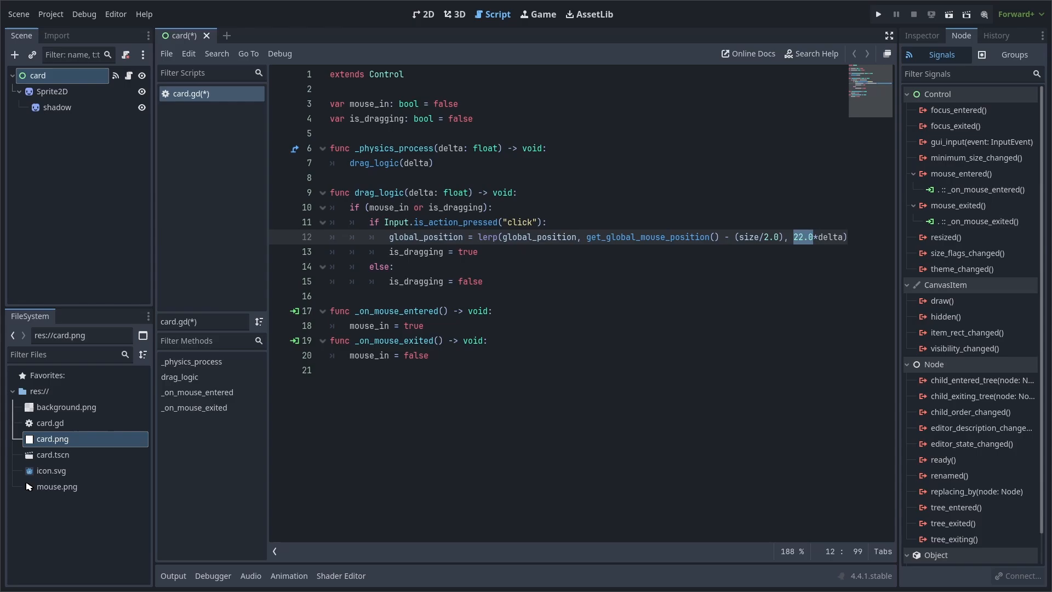
{"action": "key", "text": "ctrl+s"}
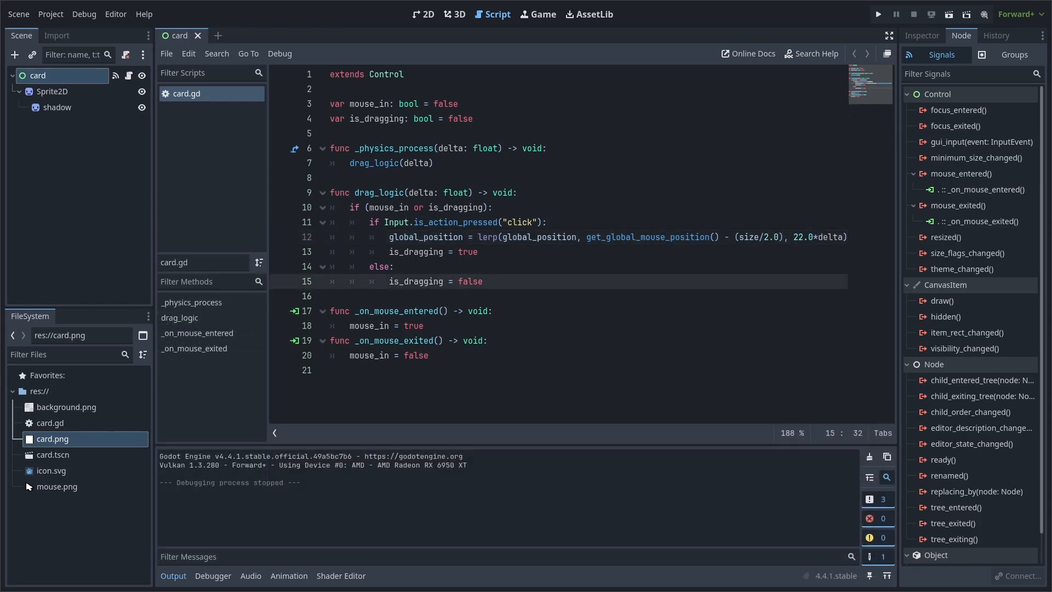
{"action": "left_click", "coordinate": [481, 281]}
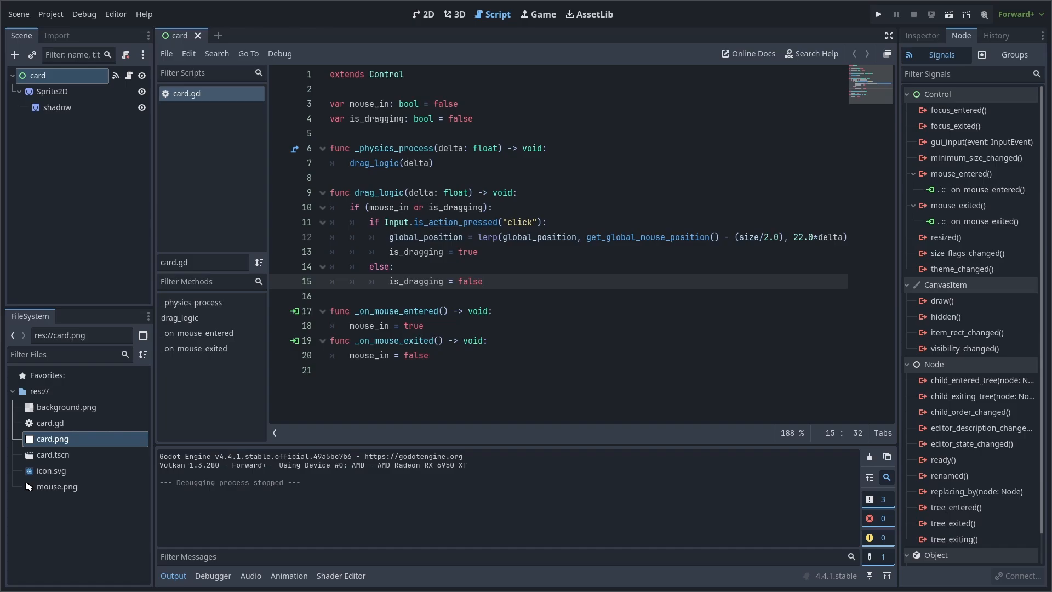
{"action": "mouse_move", "coordinate": [482, 281]}
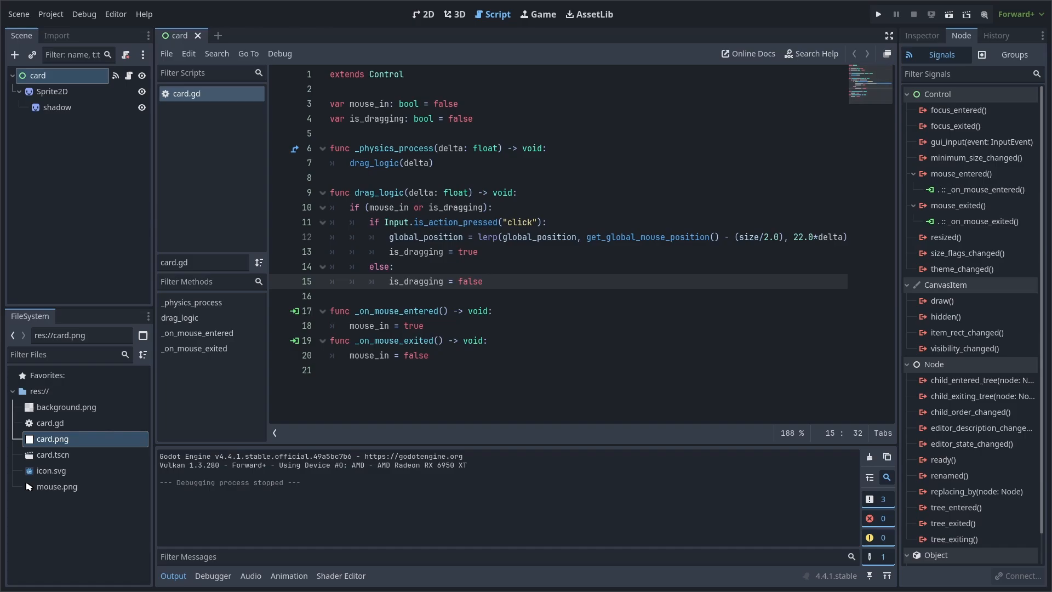
Create a new mousebrain.gd script and add it in Project Settings as the Mousebrain autoload
{"action": "left_click", "coordinate": [165, 54]}
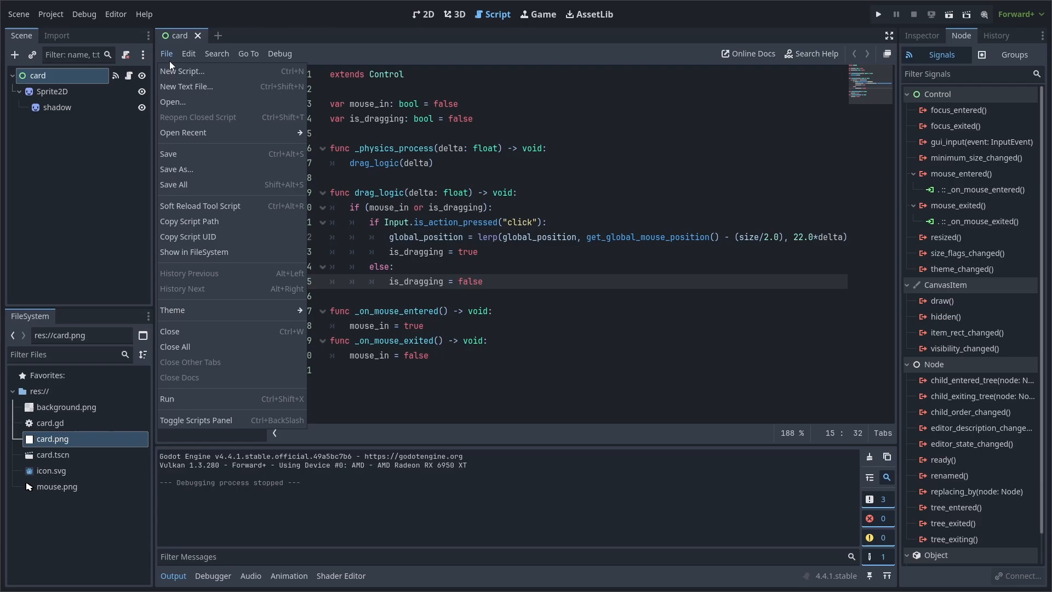
{"action": "left_click", "coordinate": [183, 71]}
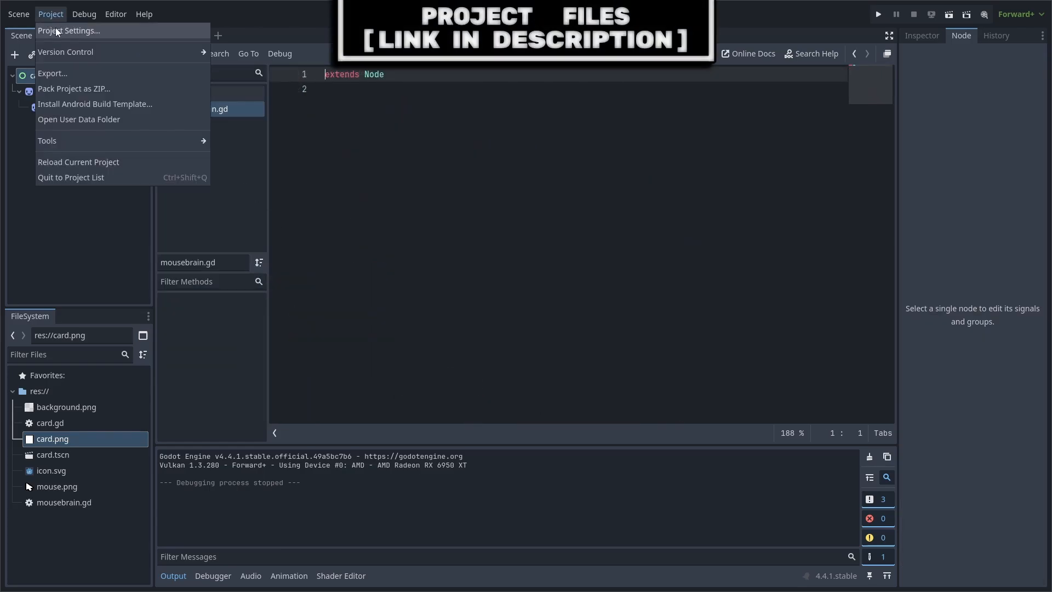
{"action": "left_click", "coordinate": [68, 30]}
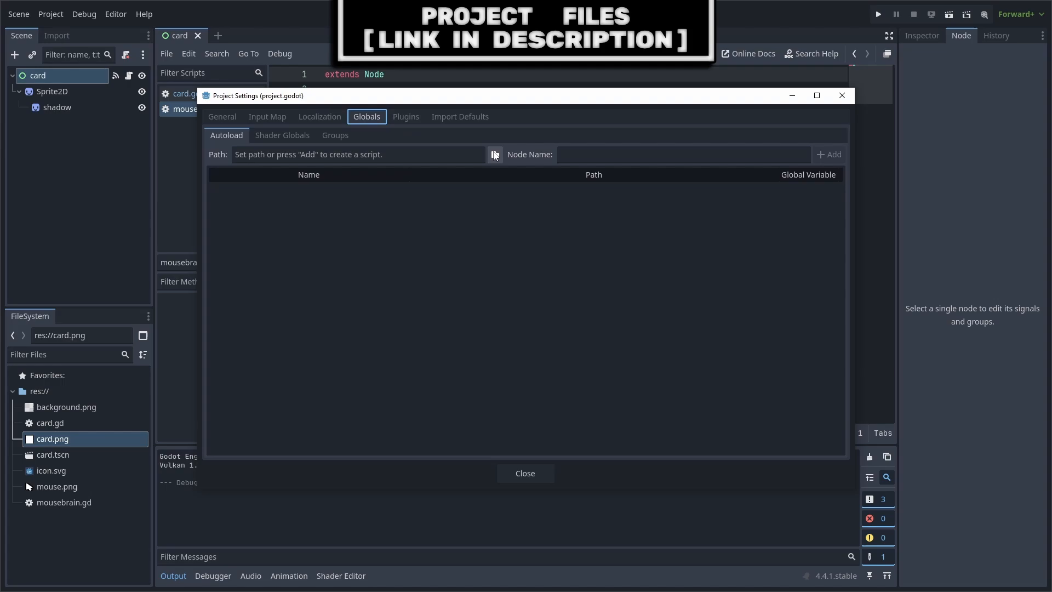
{"action": "left_click", "coordinate": [493, 155]}
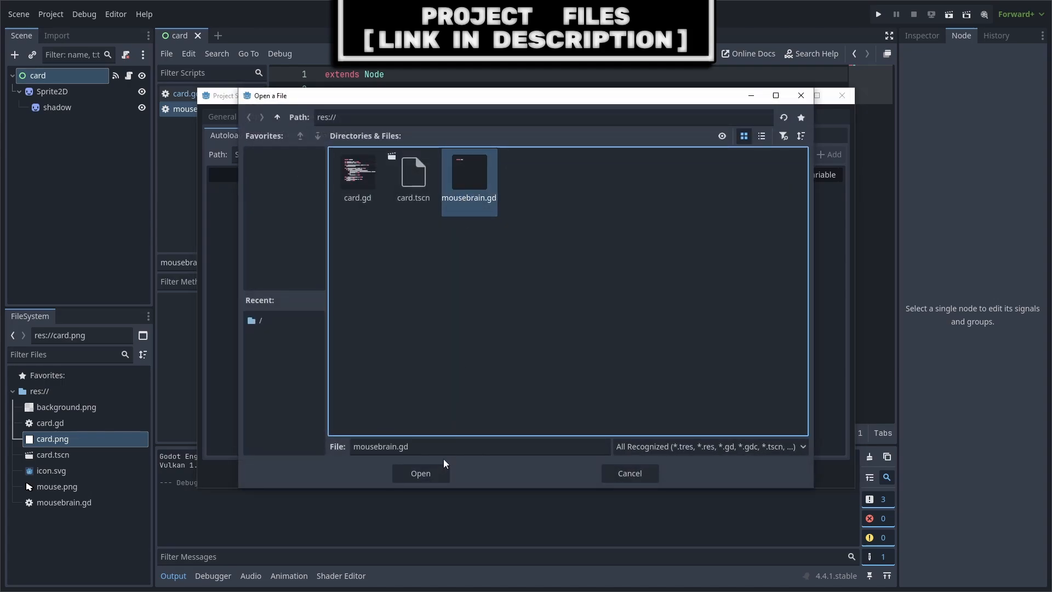
{"action": "left_click", "coordinate": [421, 473]}
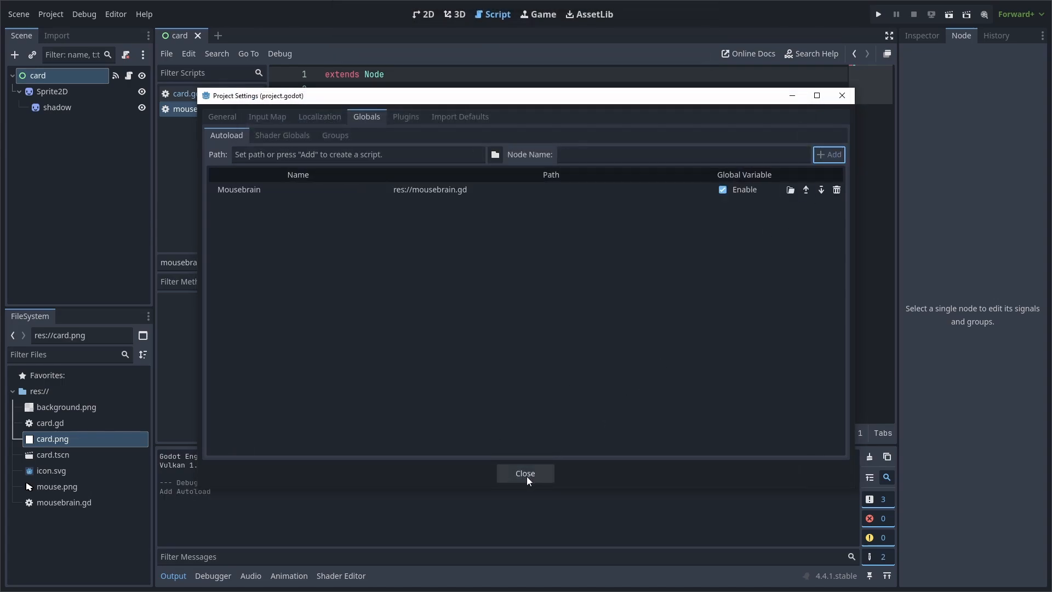
{"action": "left_click", "coordinate": [525, 473]}
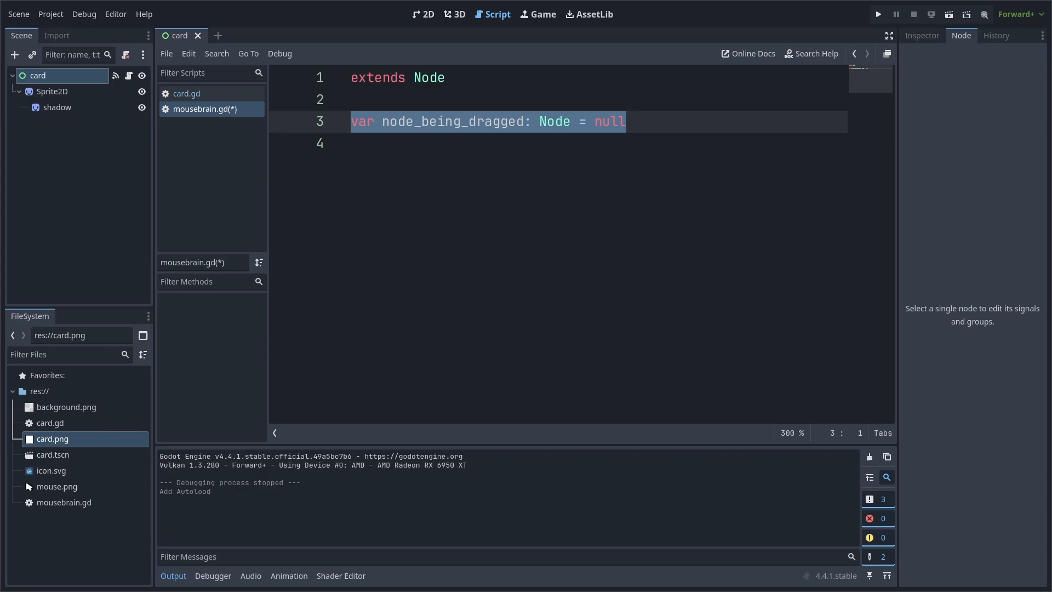
Declare node_being_dragged: Node = null and drag only when it's null or self
{"action": "left_click", "coordinate": [186, 93]}
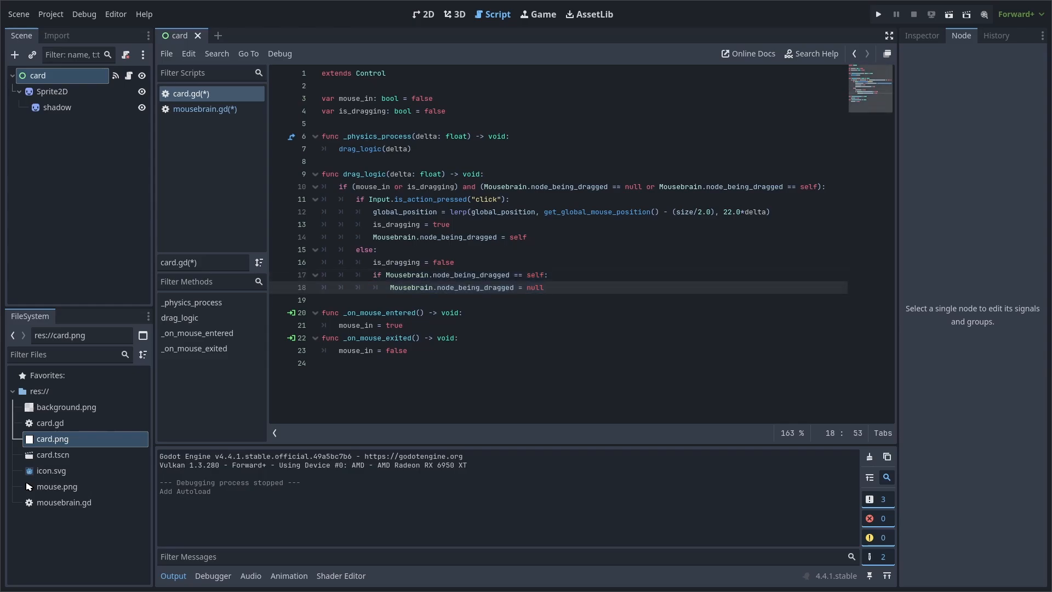
Rotate the shadow offset with the sprite, use z_index 100 while dragging, add _change_scale tween
{"action": "left_click", "coordinate": [545, 287]}
{"action": "type", "text": "$Sprite2D.z_index = 0"}
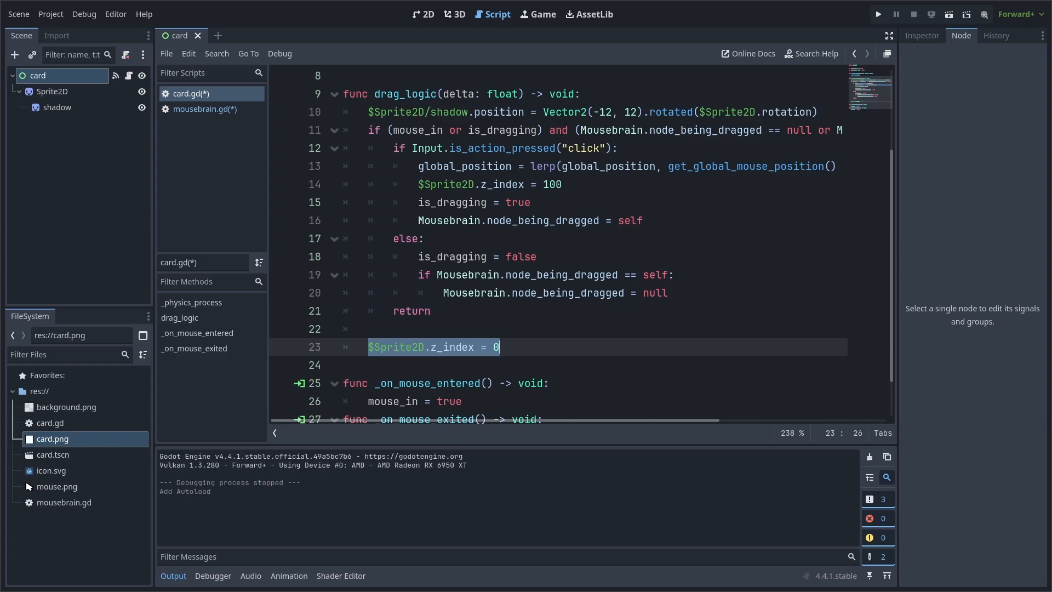
{"action": "left_click", "coordinate": [411, 310]}
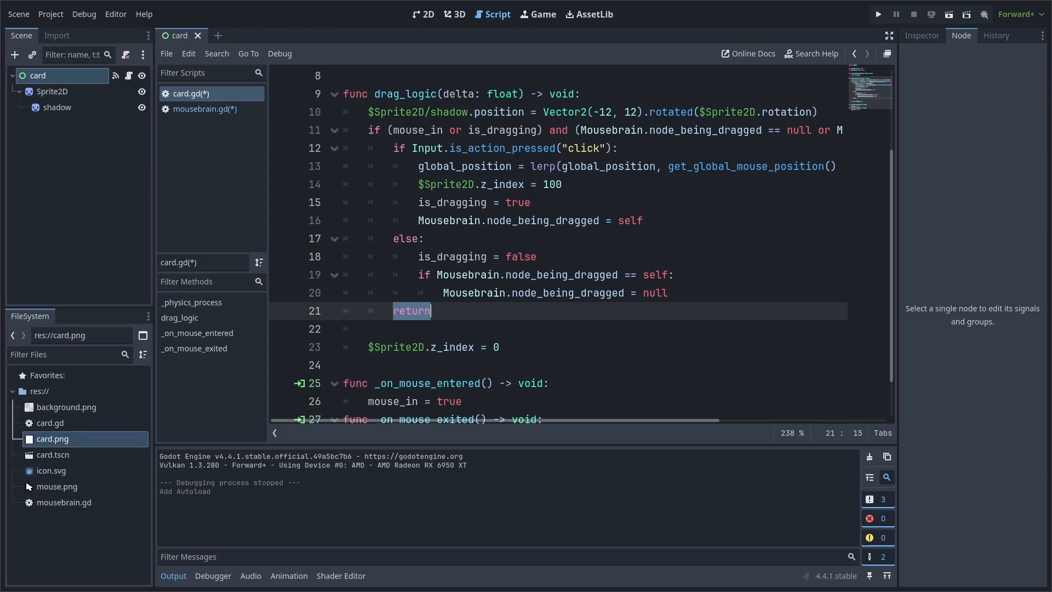
{"action": "scroll", "scroll_direction": "down", "scroll_amount": 3}
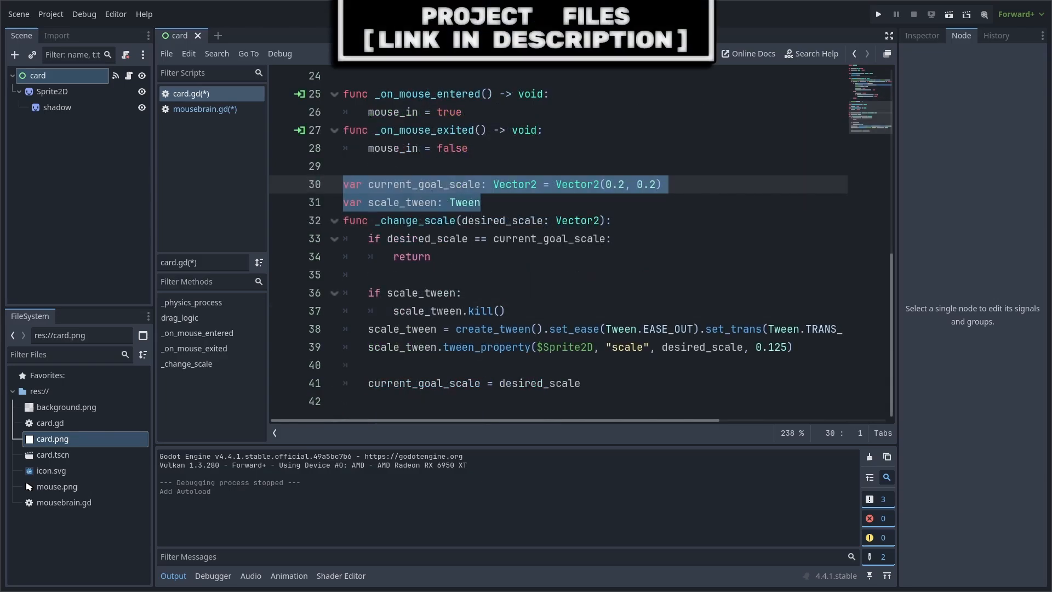
Give _change_scale a TRANS_BACK transition and call it with 0.26 dragging, 0.22 hovered, 0.2 idle
{"action": "double_click", "coordinate": [424, 184]}
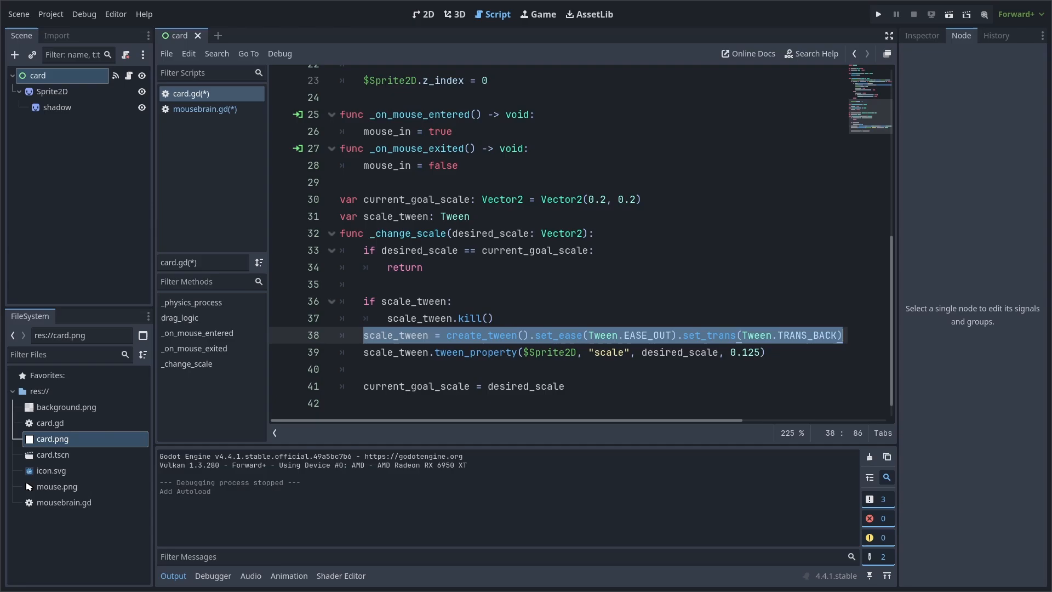
{"action": "double_click", "coordinate": [558, 335]}
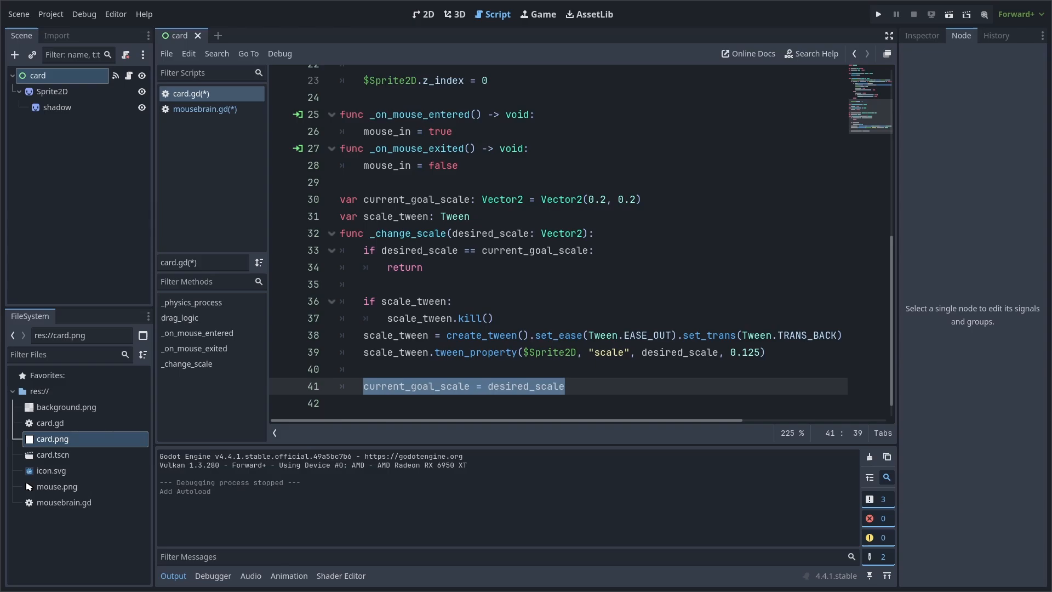
{"action": "scroll", "scroll_direction": "up", "scroll_amount": 3}
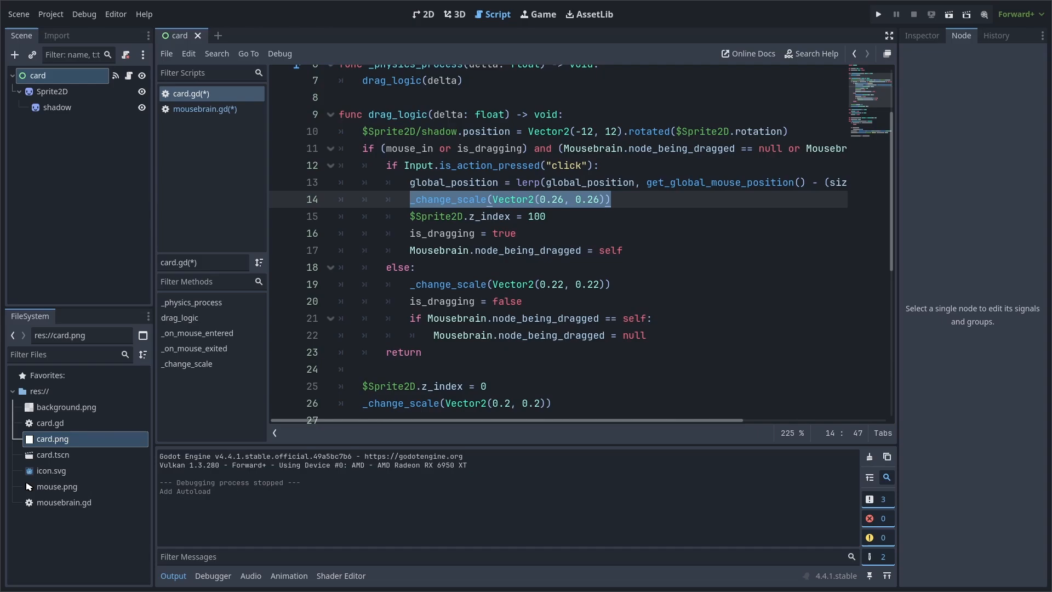
Add last_pos, max_card_rotation = 12.5 and a clamped, lerped _set_rotation(delta) to card.gd
{"action": "left_click", "coordinate": [508, 284]}
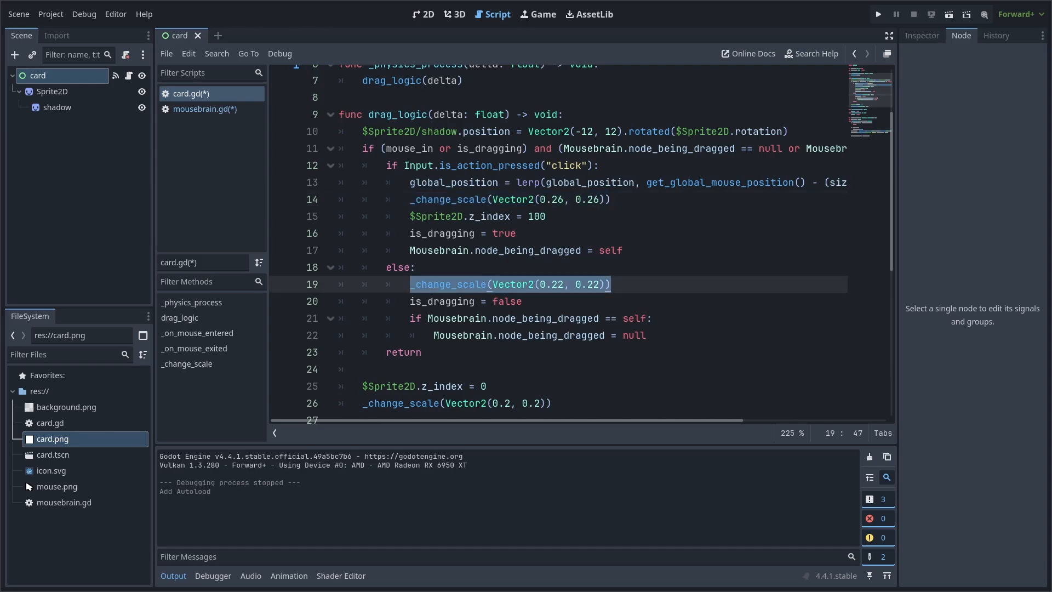
{"action": "scroll", "scroll_direction": "down", "scroll_amount": 3}
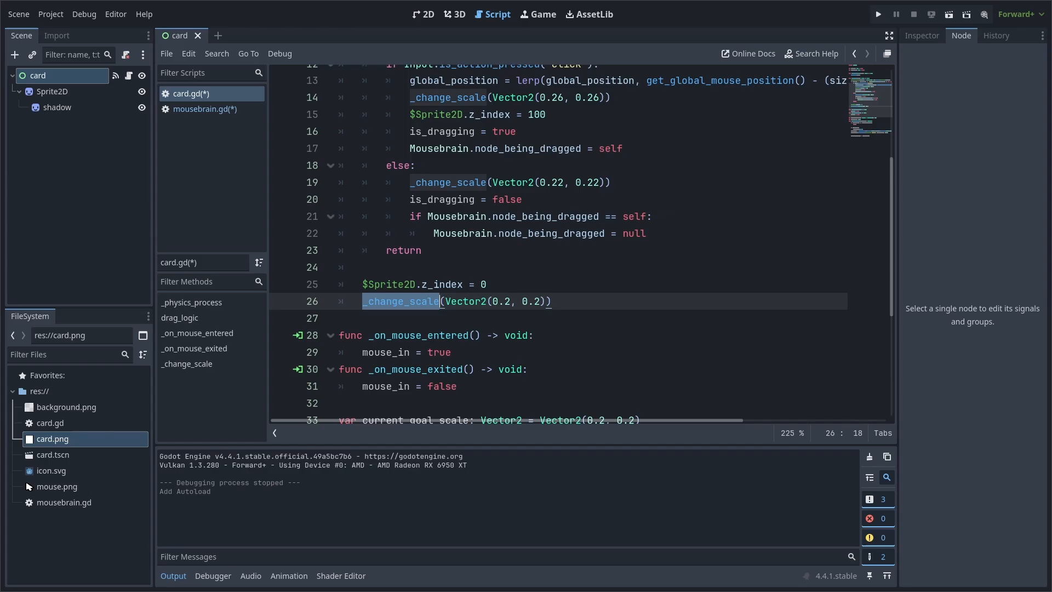
{"action": "scroll", "scroll_direction": "down", "scroll_amount": 3}
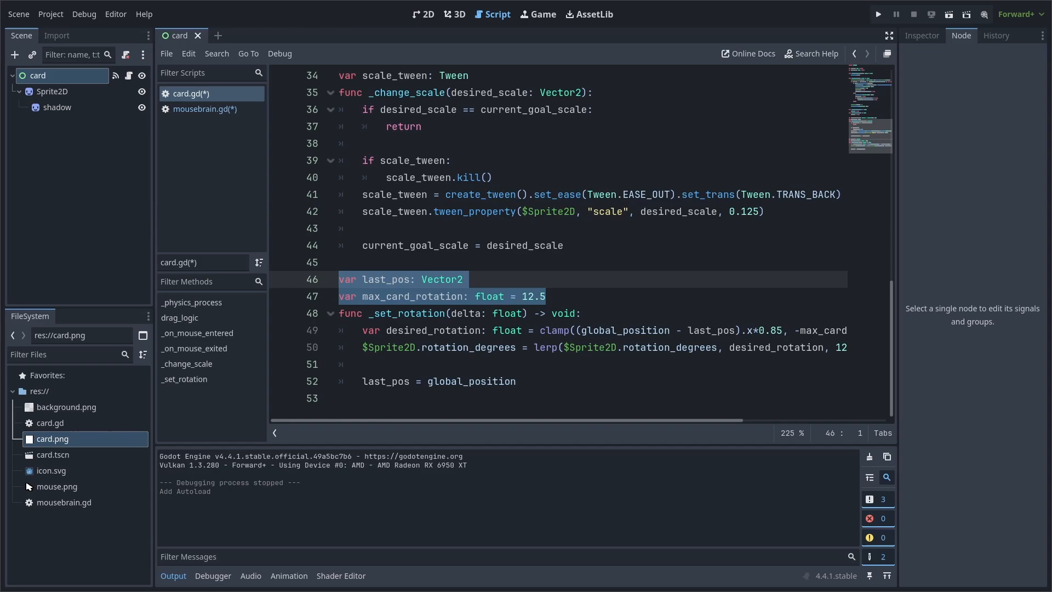
Call _set_rotation while dragging, lerp rotation to 0.0 otherwise, and return to the 2D view
{"action": "double_click", "coordinate": [395, 279]}
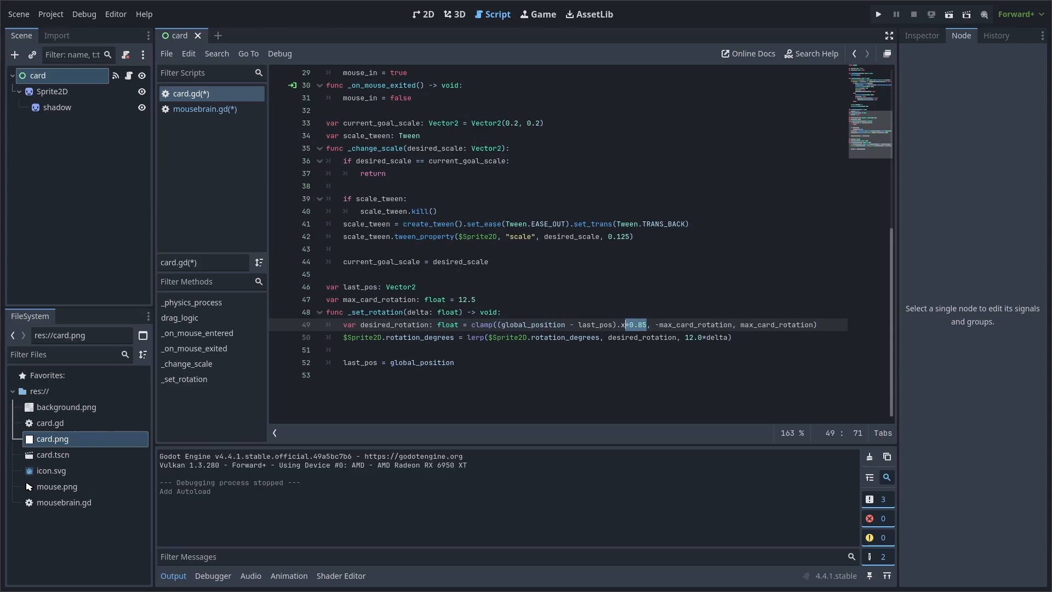
{"action": "double_click", "coordinate": [482, 325]}
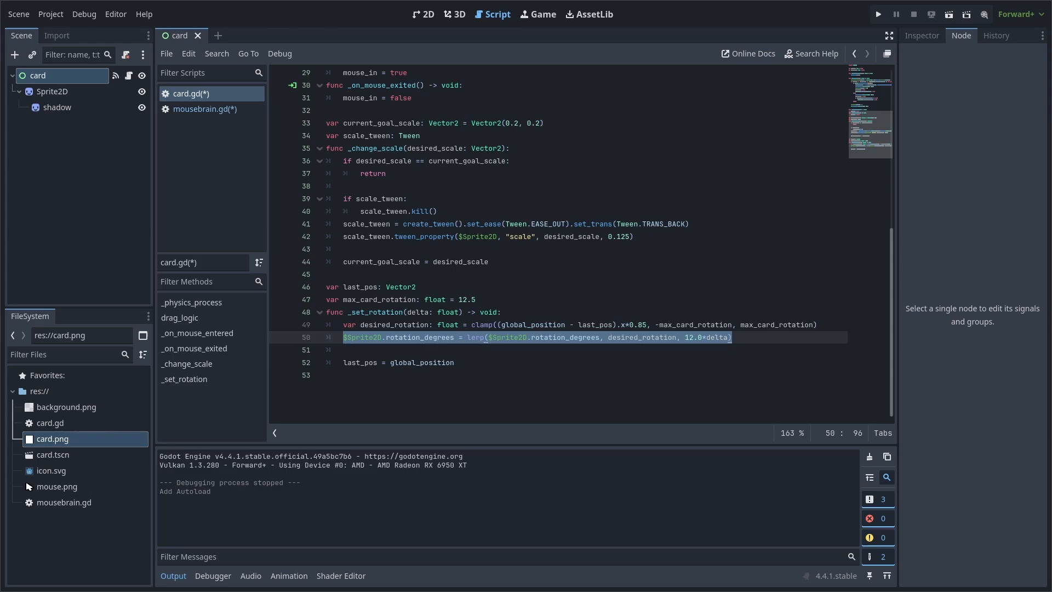
{"action": "left_click", "coordinate": [397, 363]}
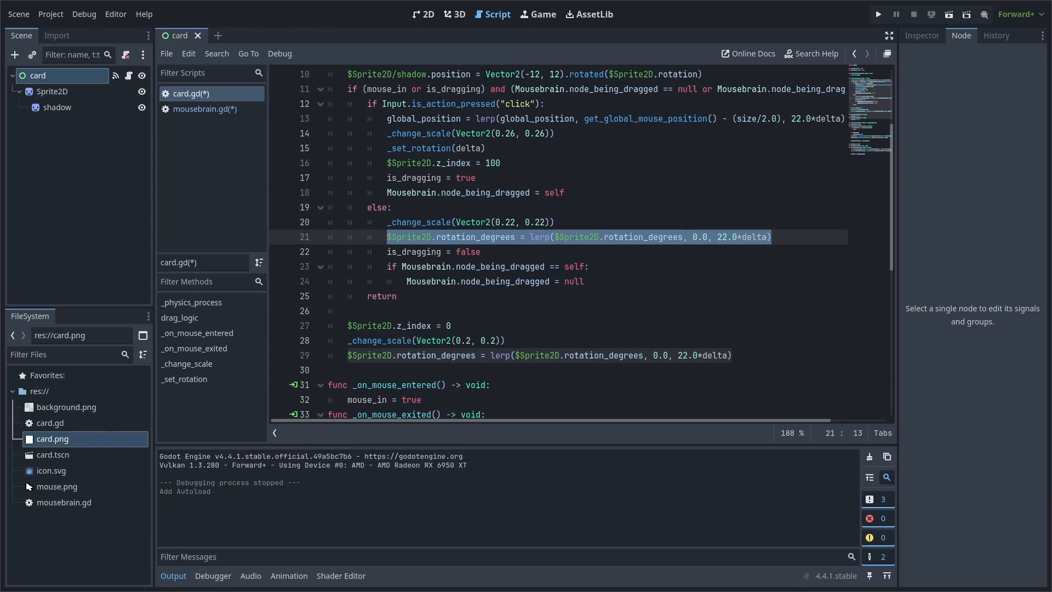
{"action": "left_click", "coordinate": [423, 14]}
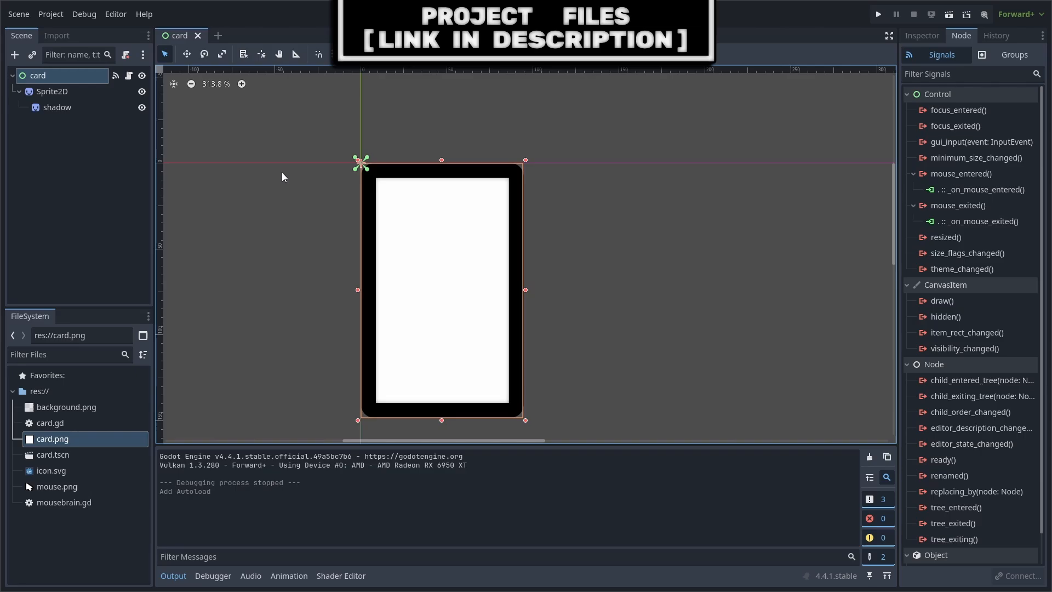
{"action": "mouse_move", "coordinate": [214, 41]}
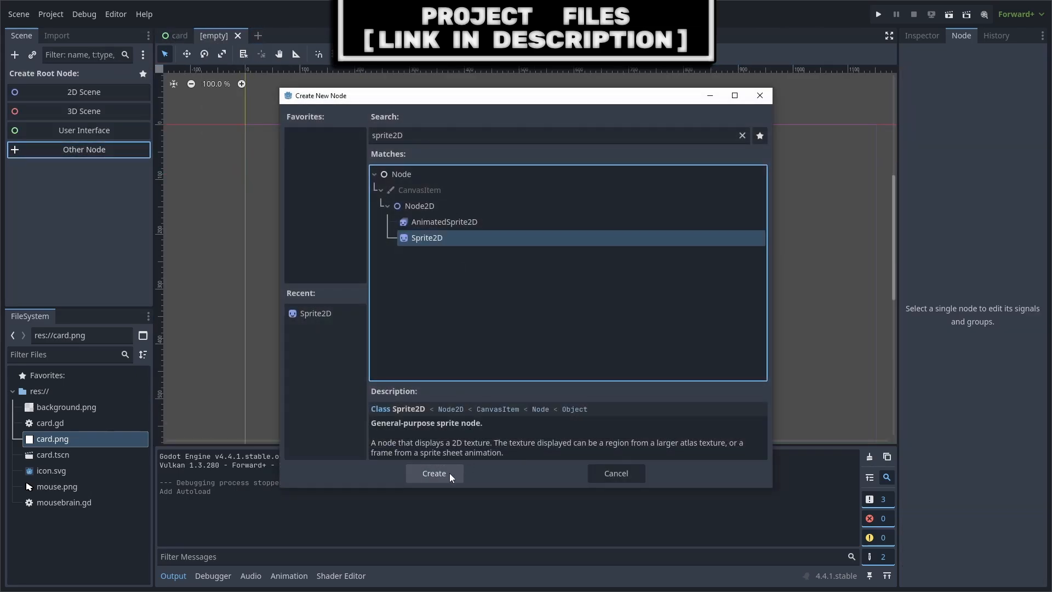
Create a 'mouse' Sprite2D with mouse.png, scale 0.2, offset 125,200 and Z index 4096
{"action": "left_click", "coordinate": [433, 473]}
{"action": "type", "text": "mouse"}
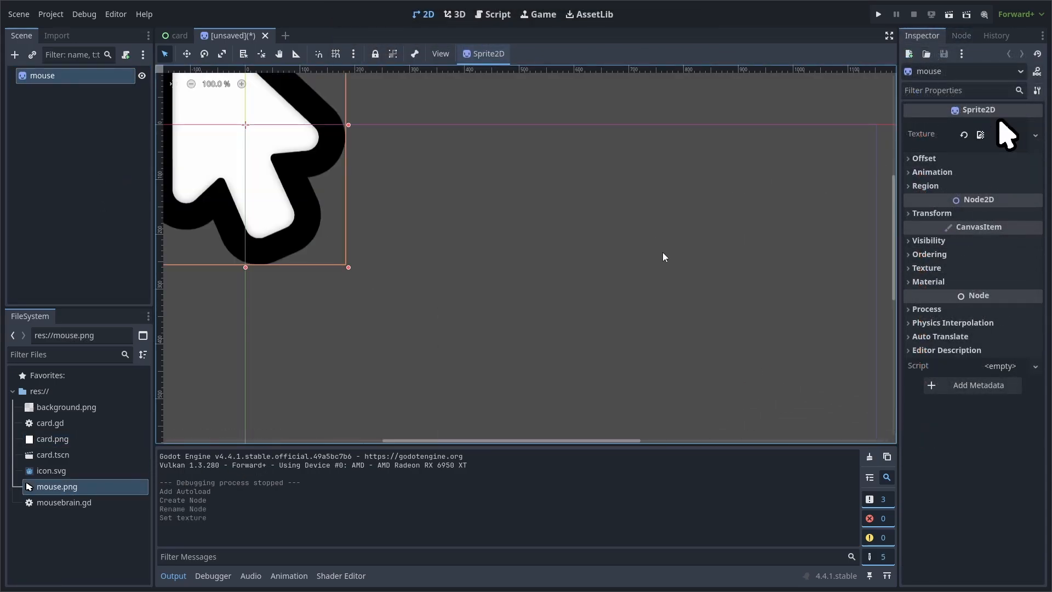
{"action": "left_click", "coordinate": [932, 212]}
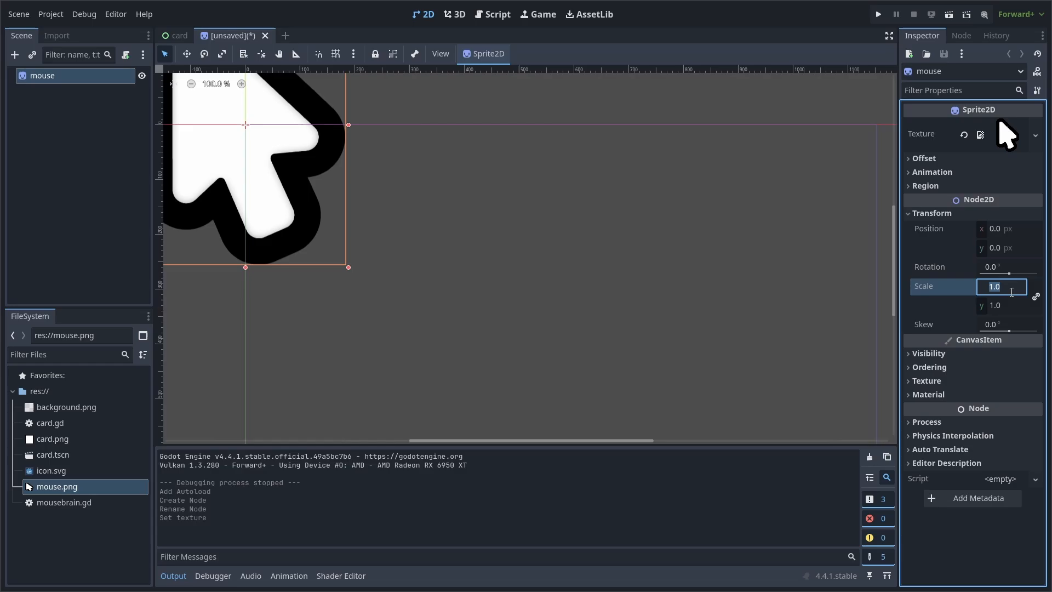
{"action": "type", "text": "0.2"}
{"action": "type", "text": "125"}
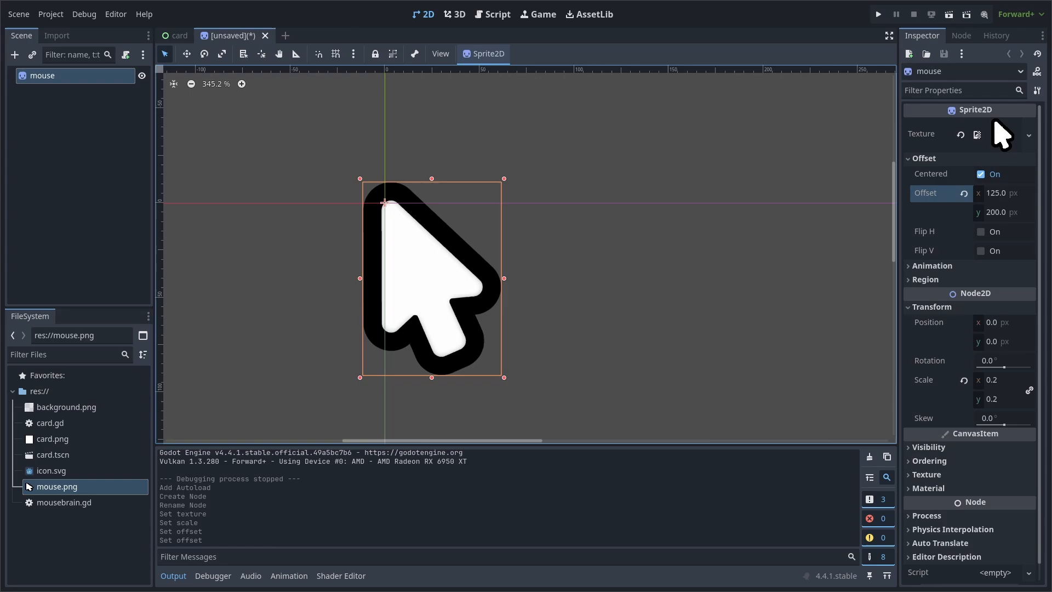
{"action": "left_click", "coordinate": [929, 461]}
{"action": "type", "text": "4096"}
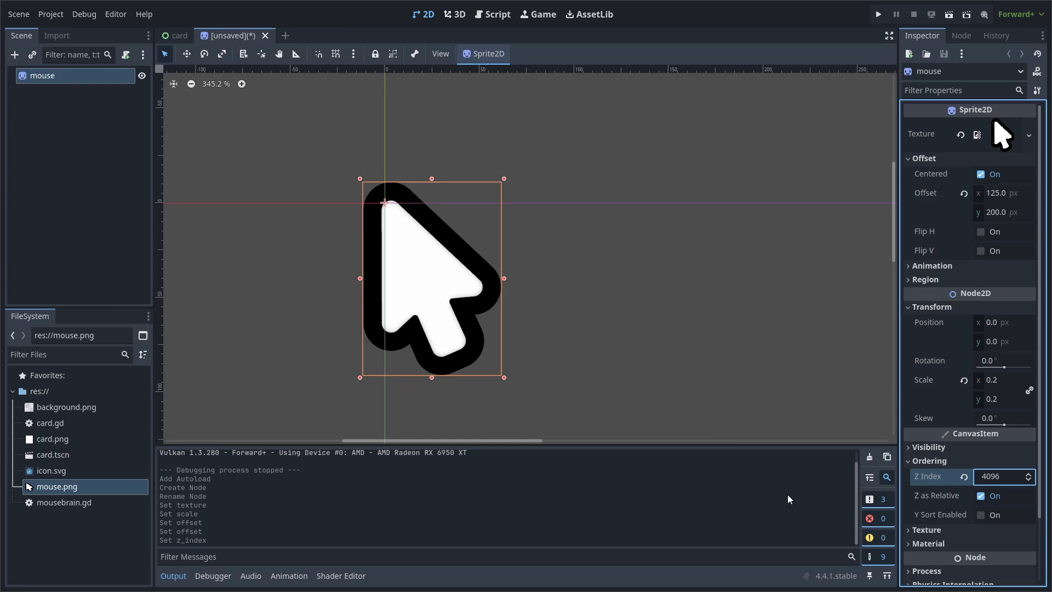
{"action": "left_click", "coordinate": [15, 54]}
{"action": "type", "text": "sprite2D"}
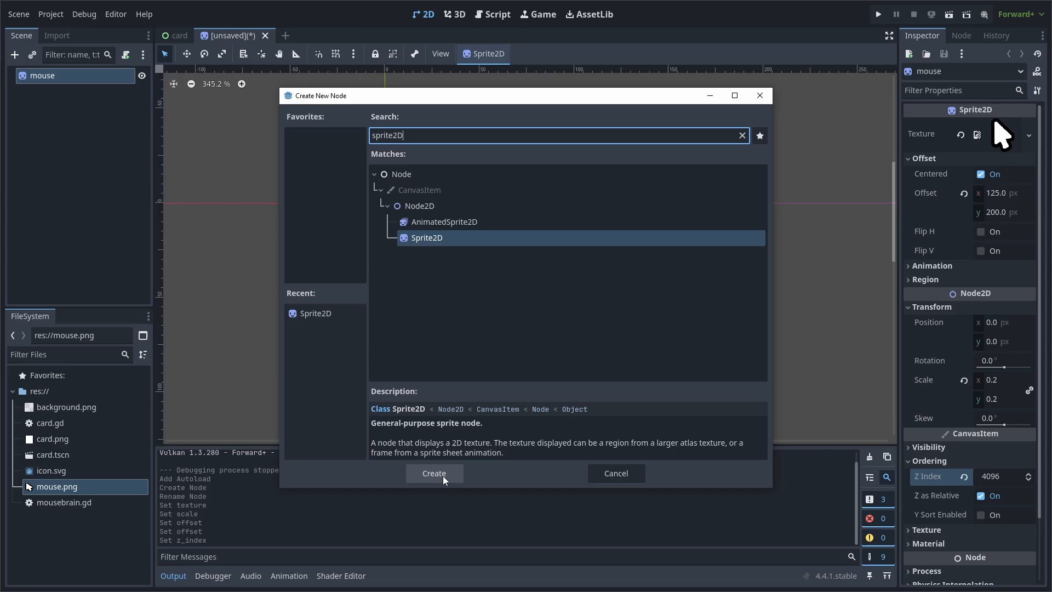
Add a dark 'shadow' child sprite shown behind its parent, and save as mouse.tscn
{"action": "left_click", "coordinate": [434, 472]}
{"action": "type", "text": "200"}
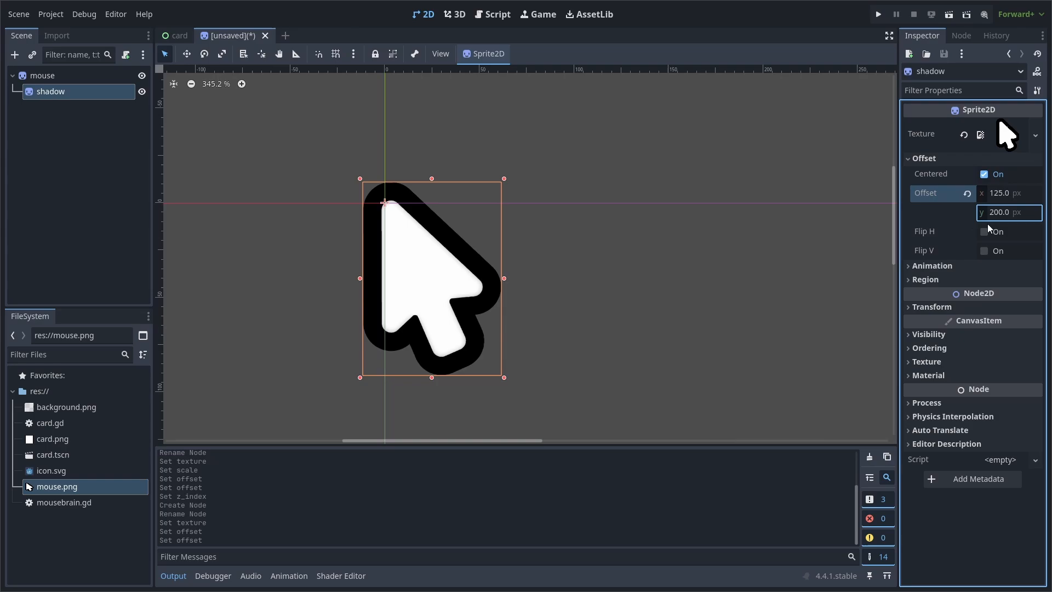
{"action": "left_click", "coordinate": [1004, 368]}
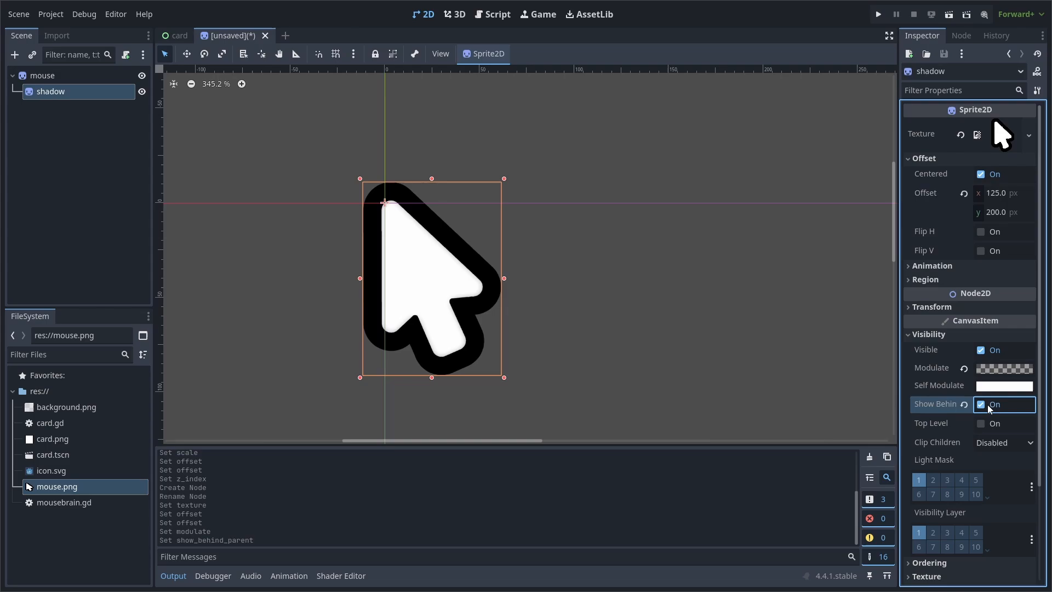
{"action": "mouse_move", "coordinate": [774, 367]}
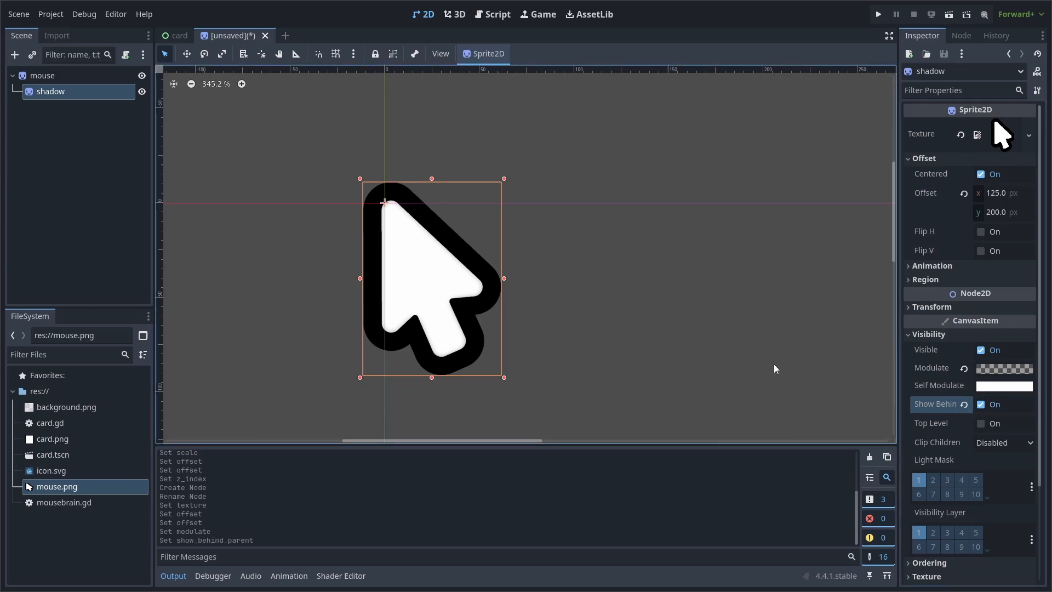
{"action": "left_click", "coordinate": [19, 13]}
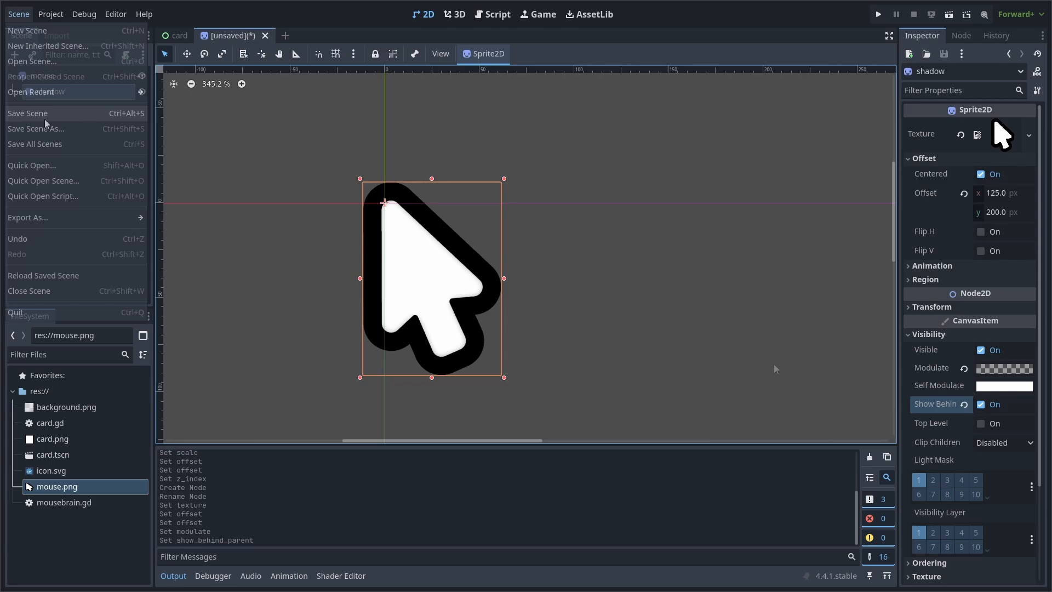
{"action": "left_click", "coordinate": [28, 112]}
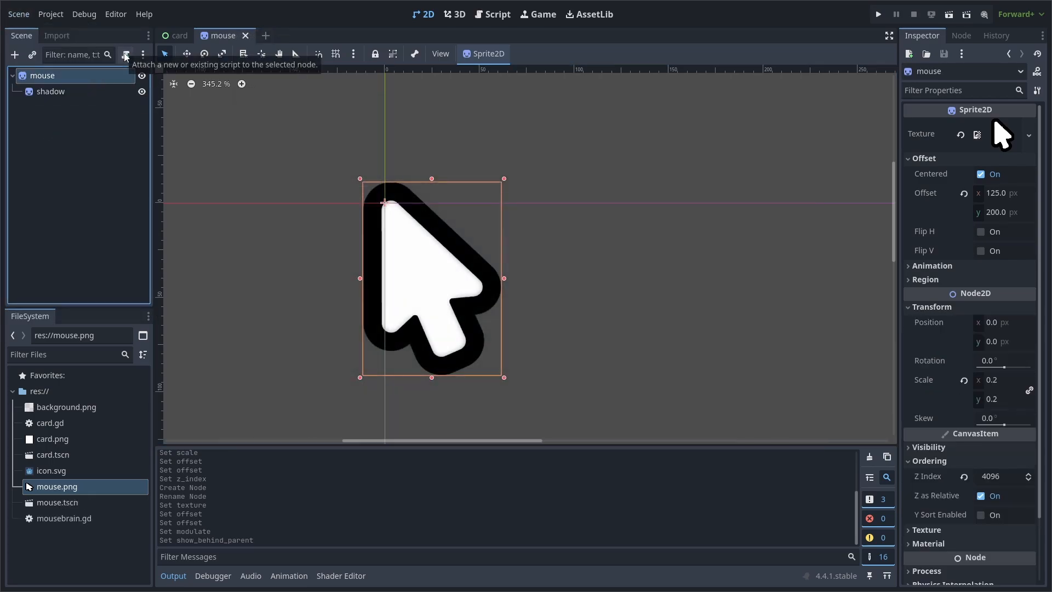
Attach mouse.gd that hides the system cursor and lerps position, rotation, scale and shadow offset
{"action": "left_click", "coordinate": [124, 55]}
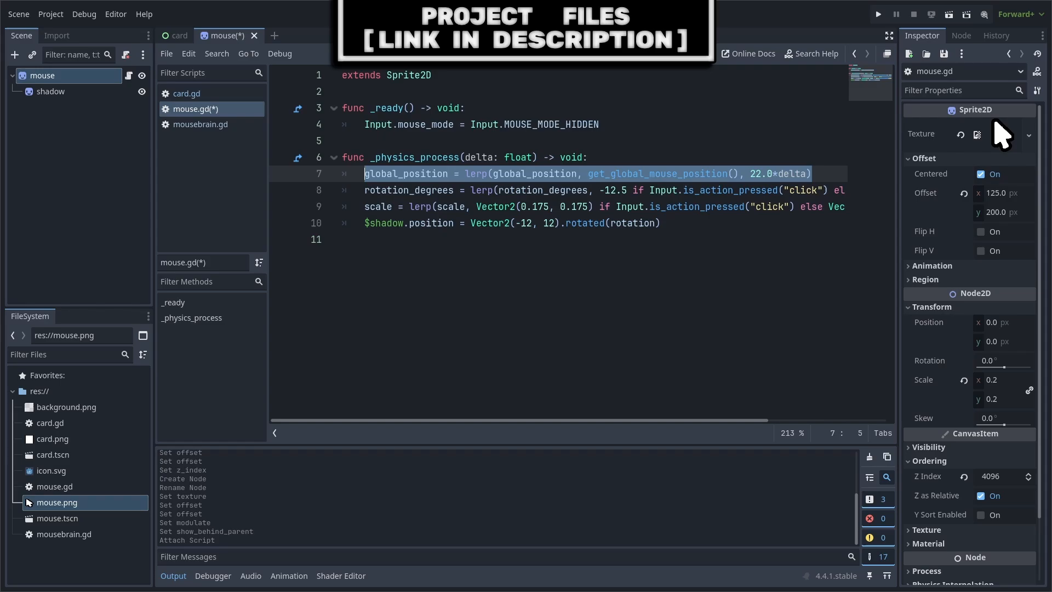
{"action": "double_click", "coordinate": [762, 173]}
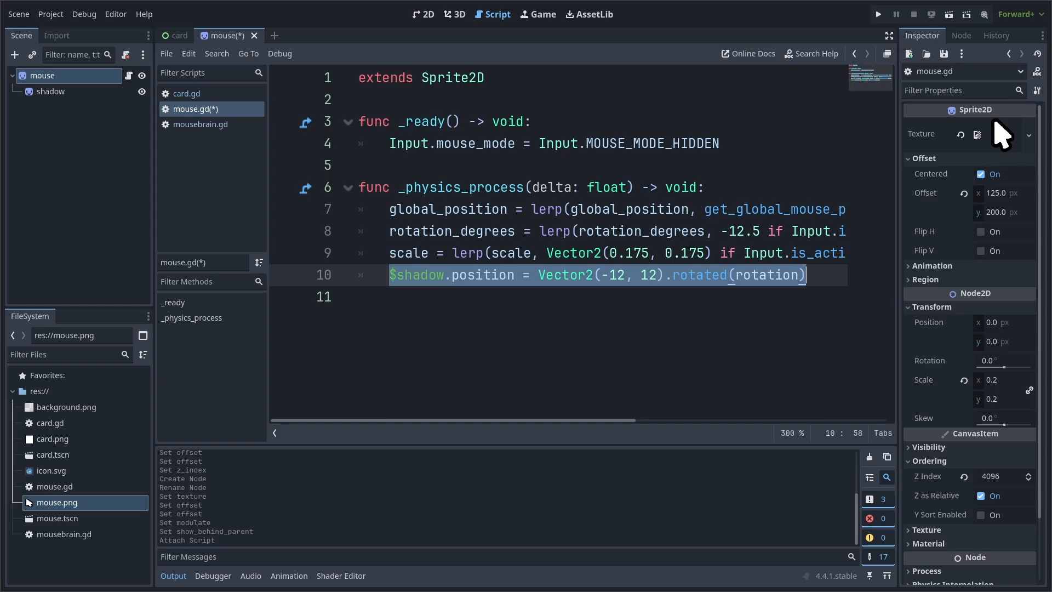
{"action": "double_click", "coordinate": [618, 274]}
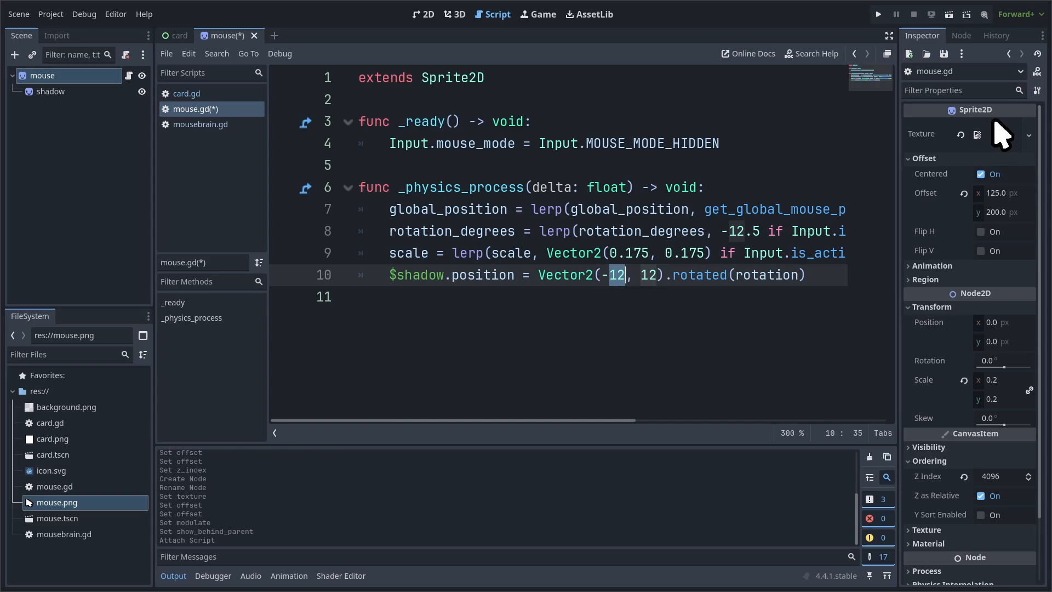